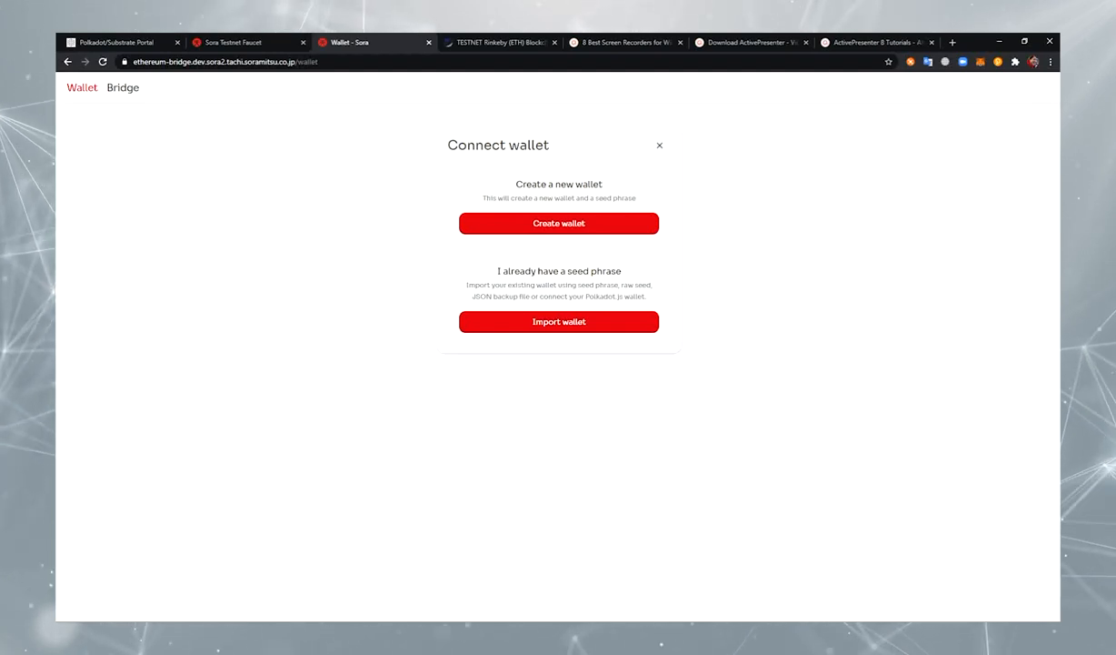
mouse_move(800, 320)
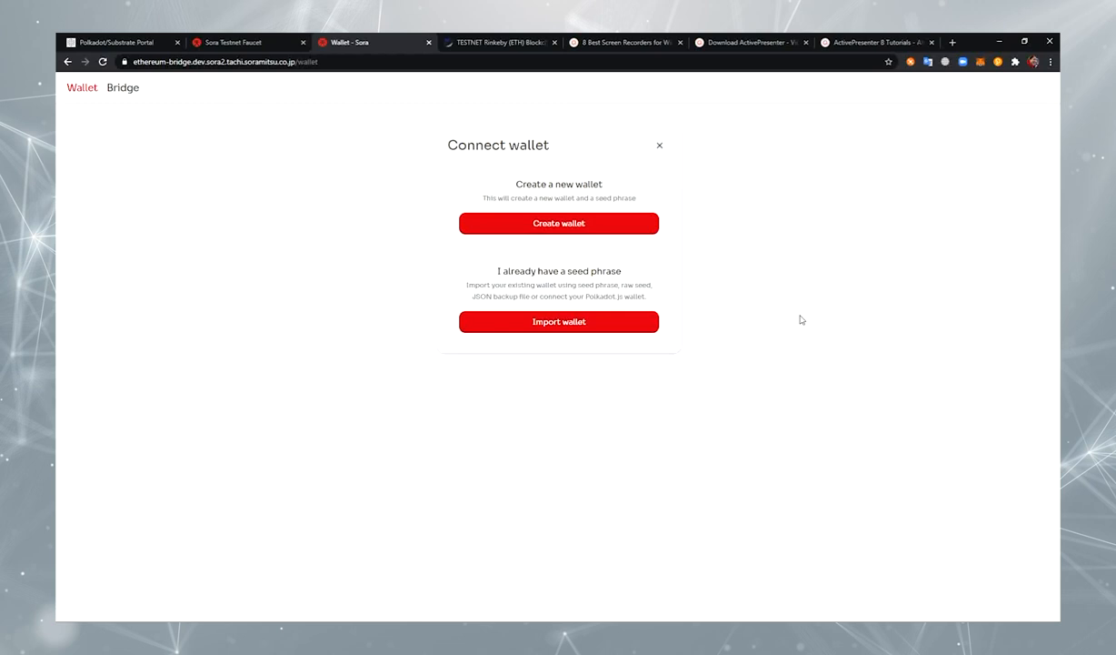
mouse_move(608, 91)
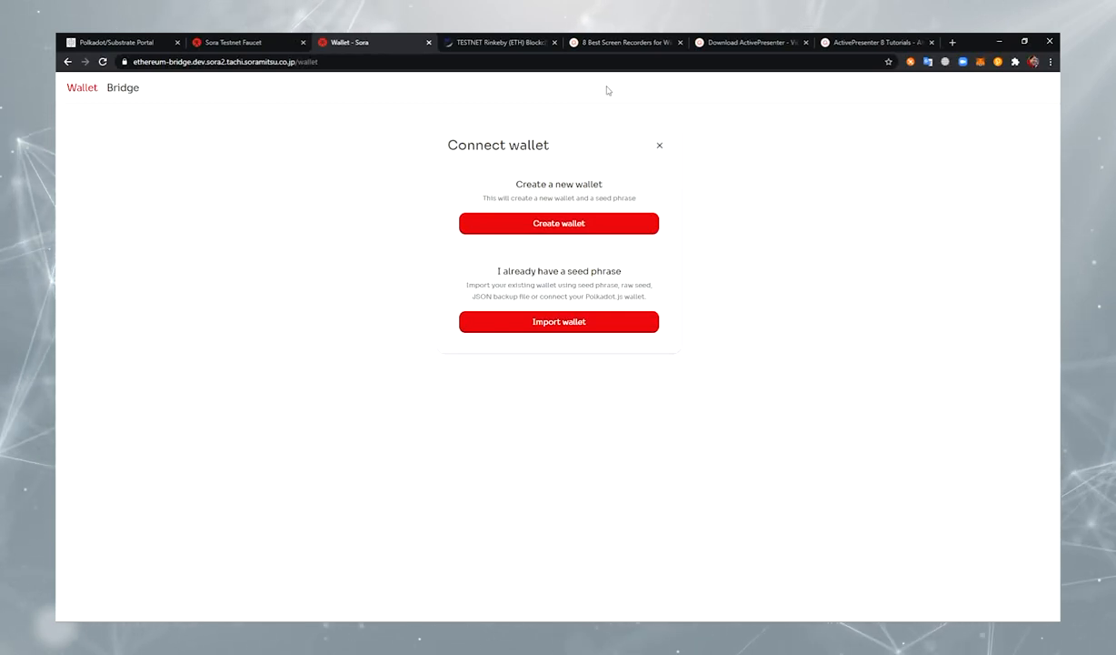
mouse_move(778, 190)
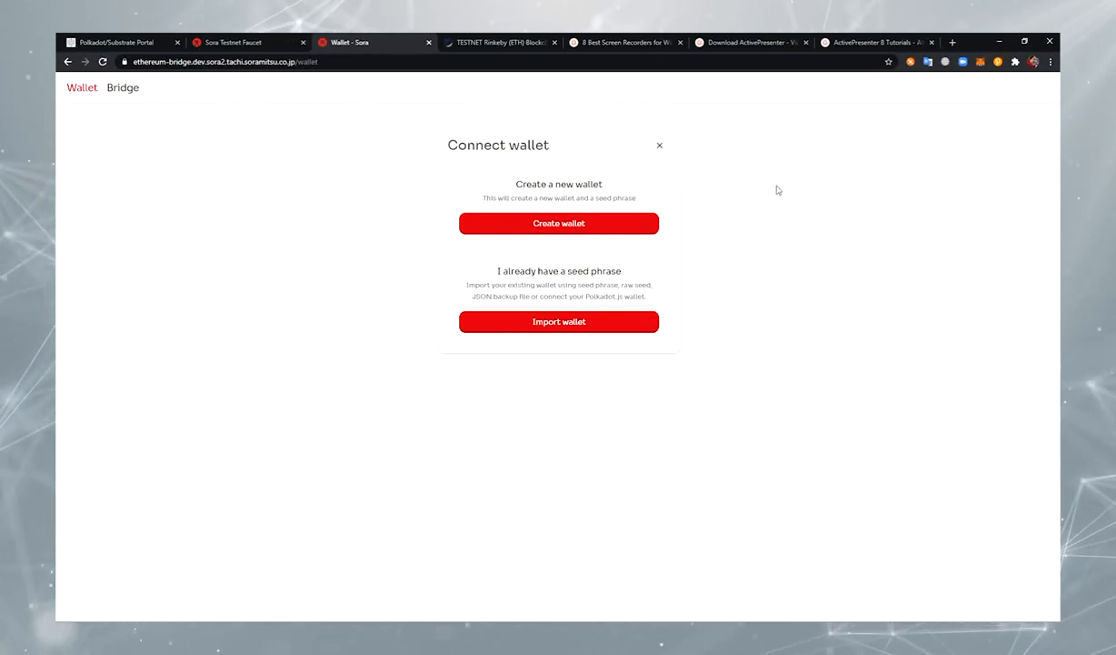
mouse_move(767, 166)
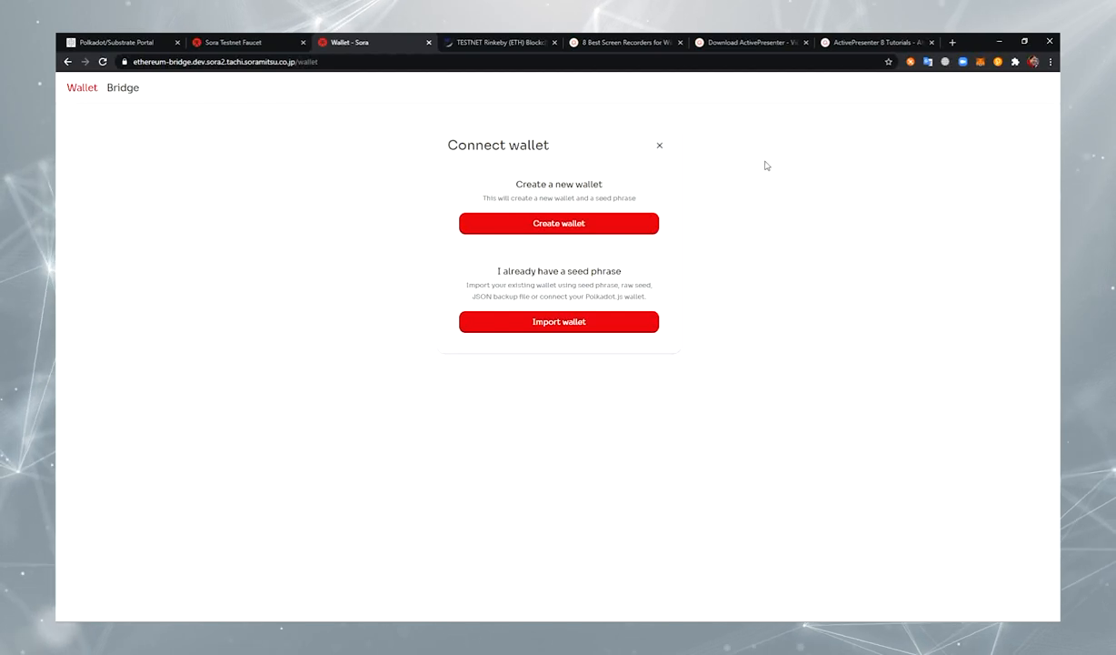
mouse_move(998, 62)
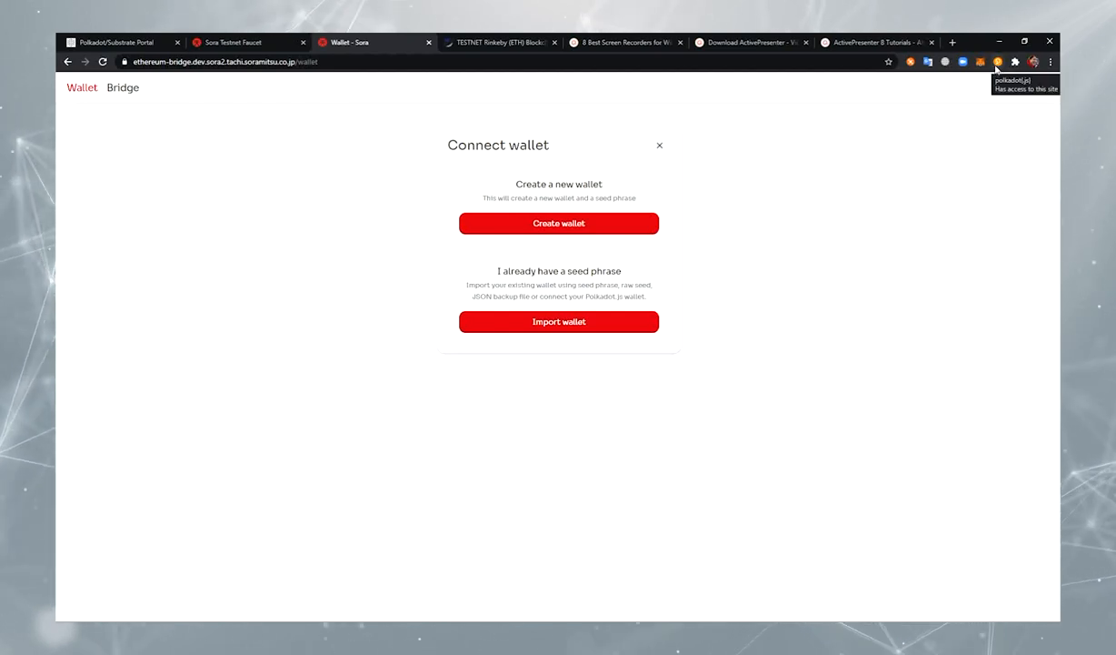
mouse_move(795, 289)
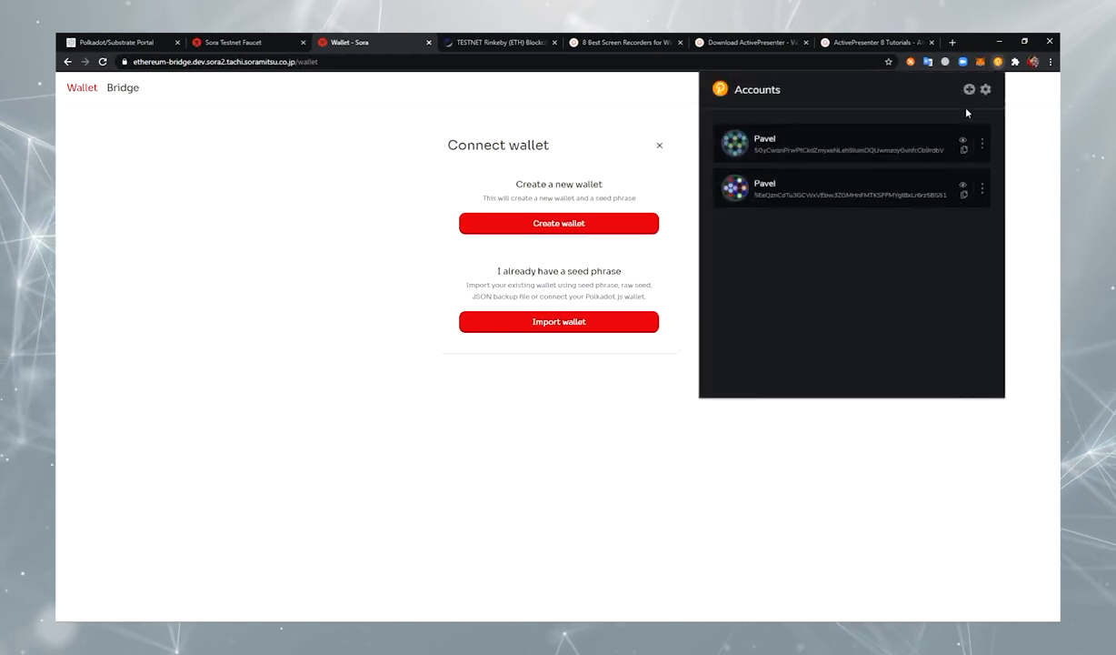
Step: Start a brand-new polkadot{.js} account from a generated seed, confirming the seed is saved
left_click(969, 90)
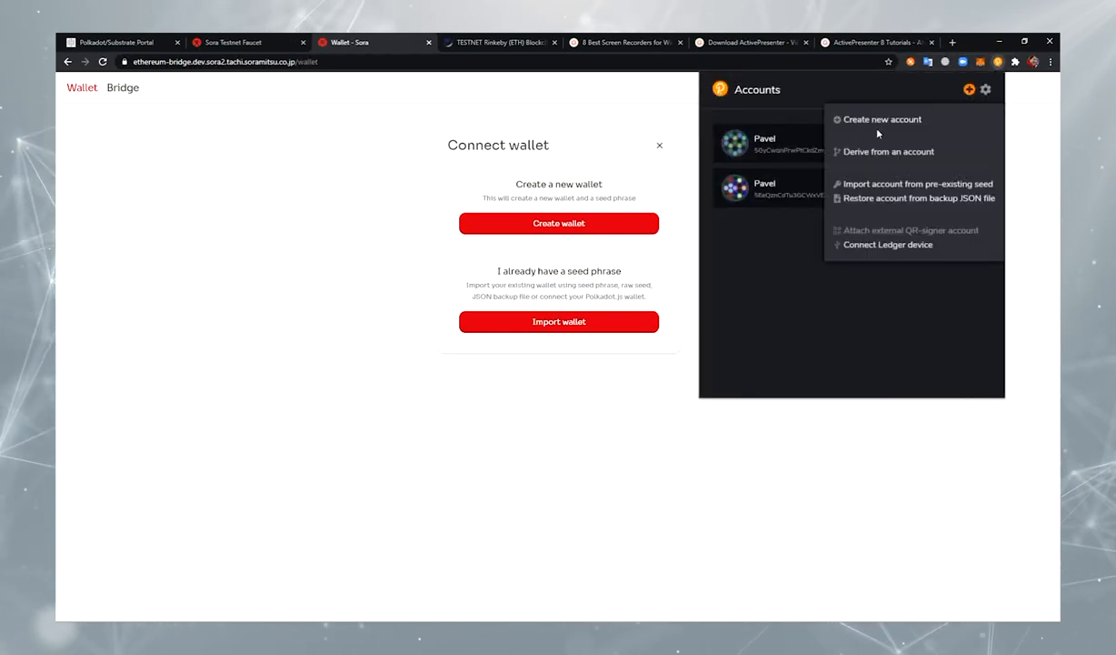
left_click(882, 120)
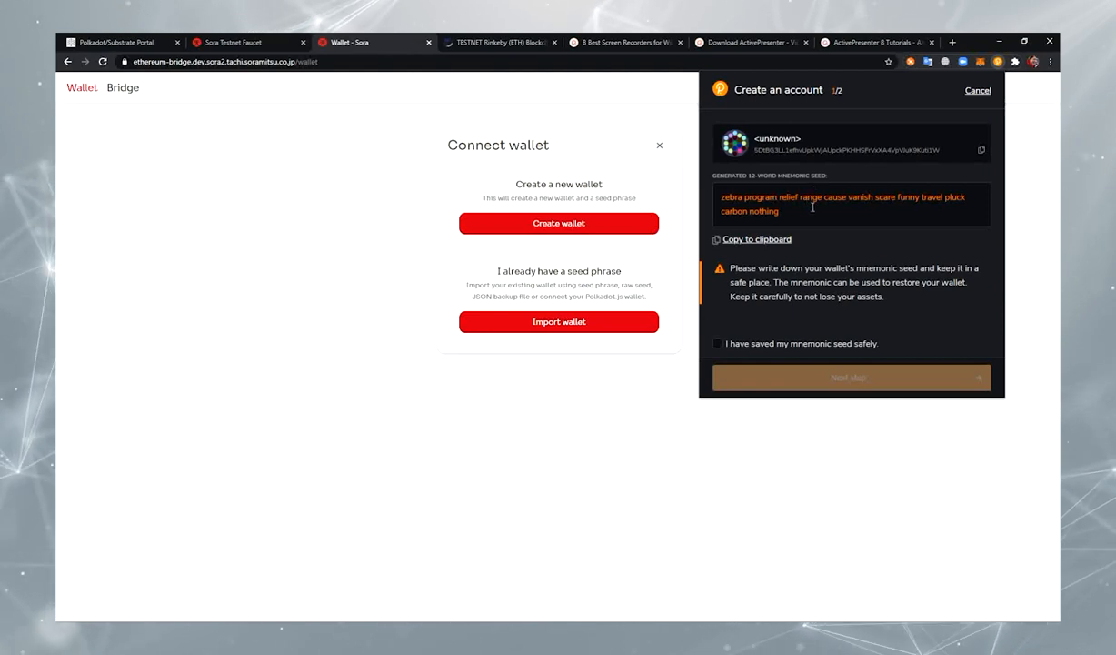
left_click(851, 376)
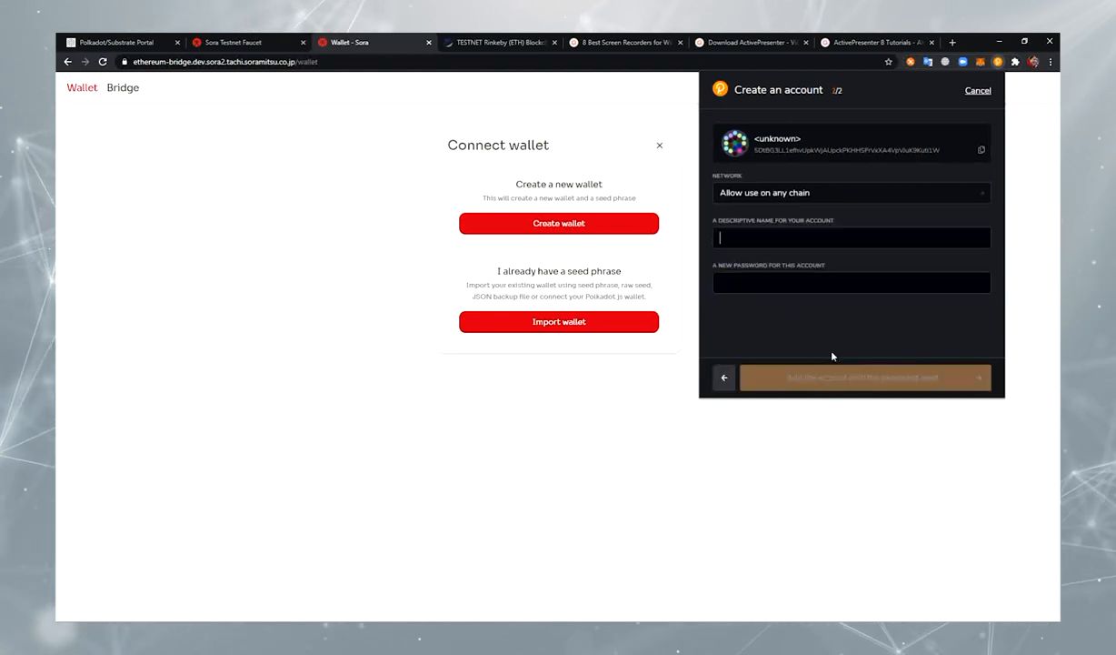
Step: Name the account 'Bridge test', set its password and add it with the generated seed
type("B")
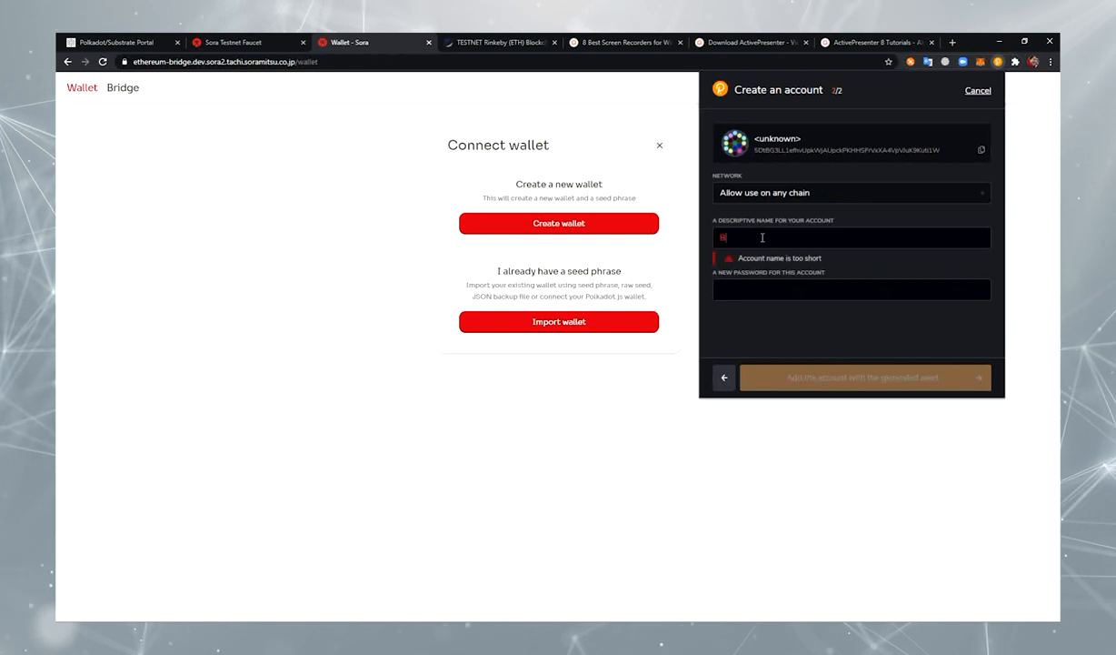
type("ridge")
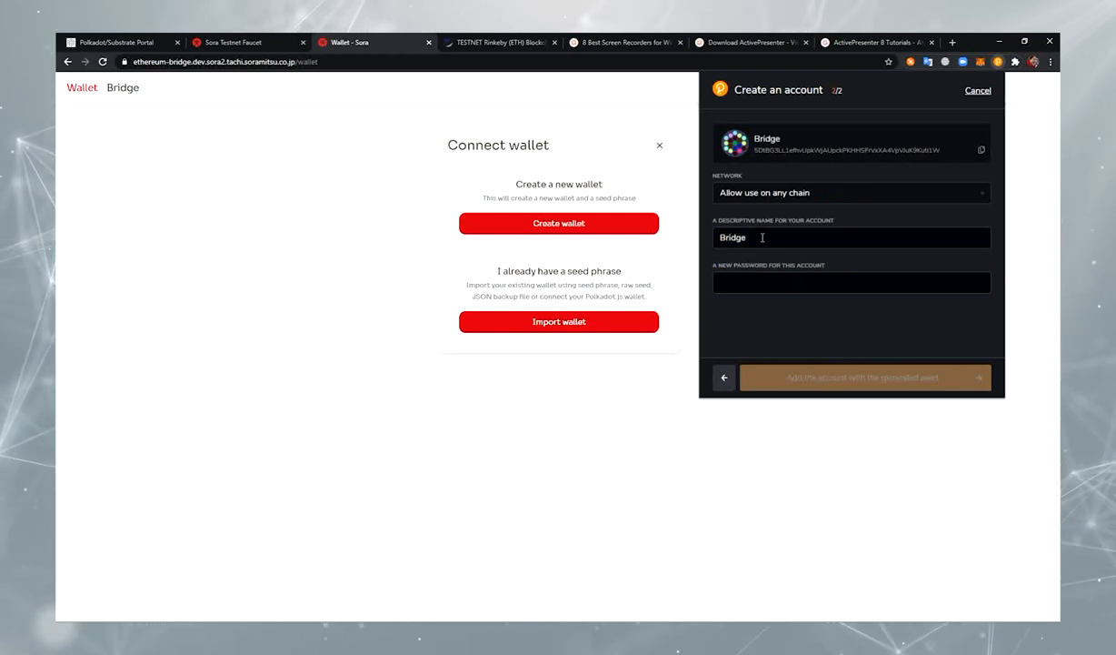
type("test")
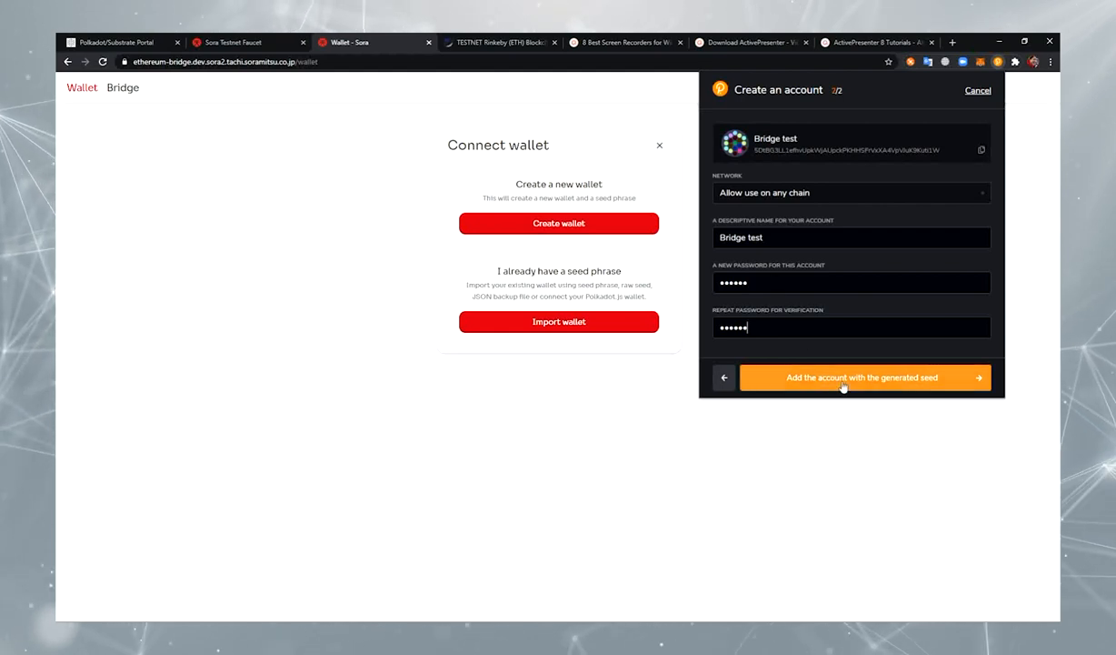
left_click(862, 376)
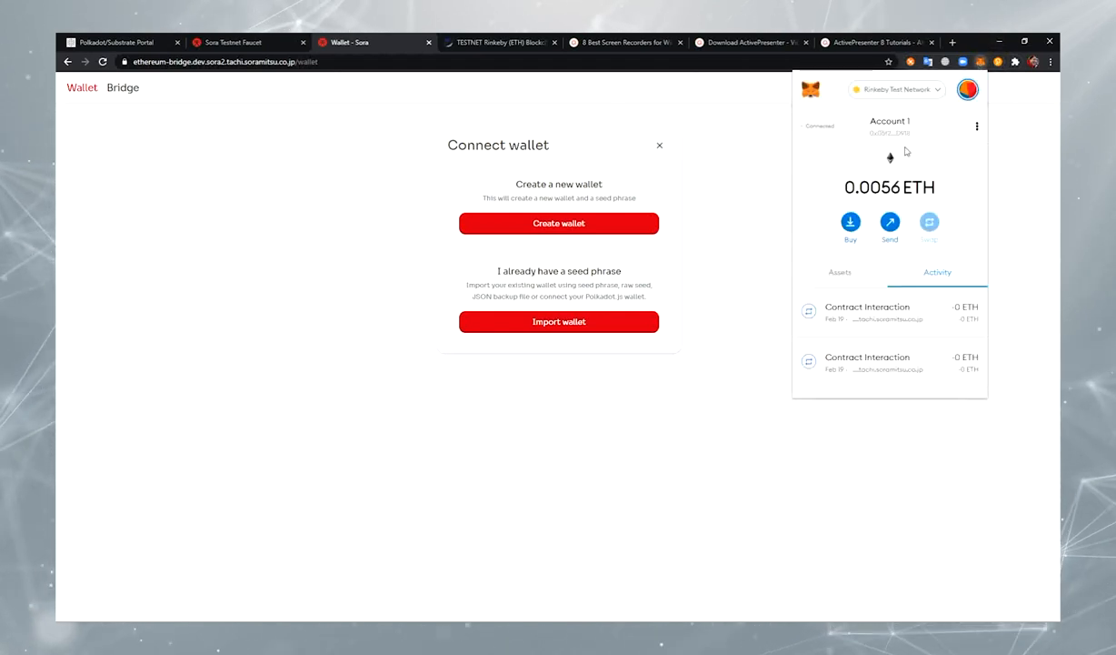
double_click(889, 187)
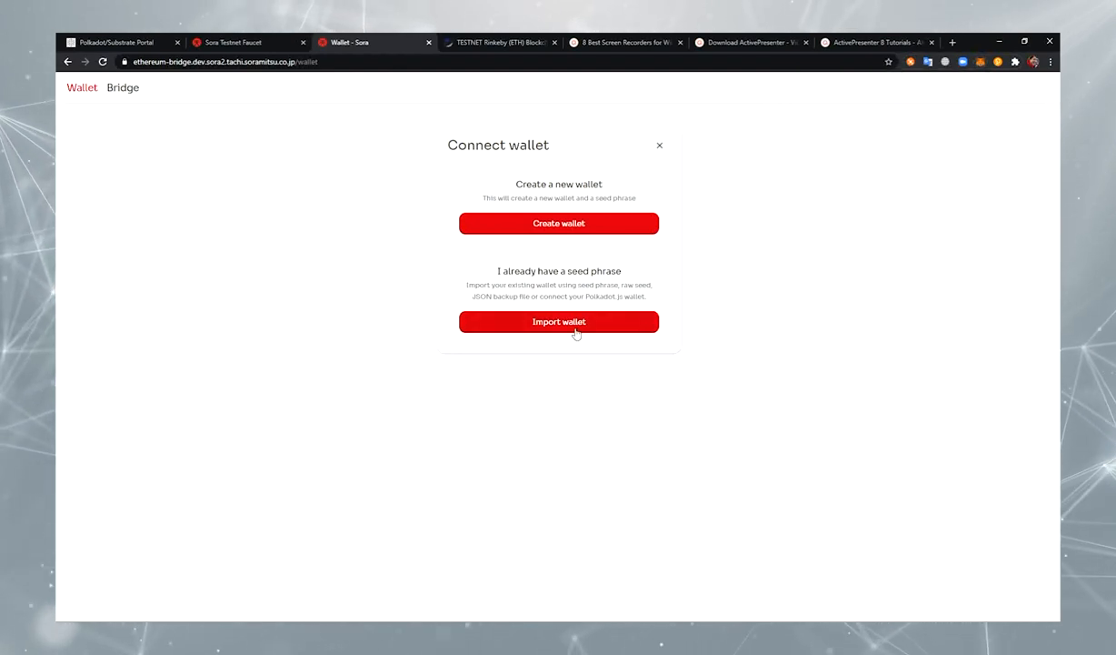
mouse_move(547, 331)
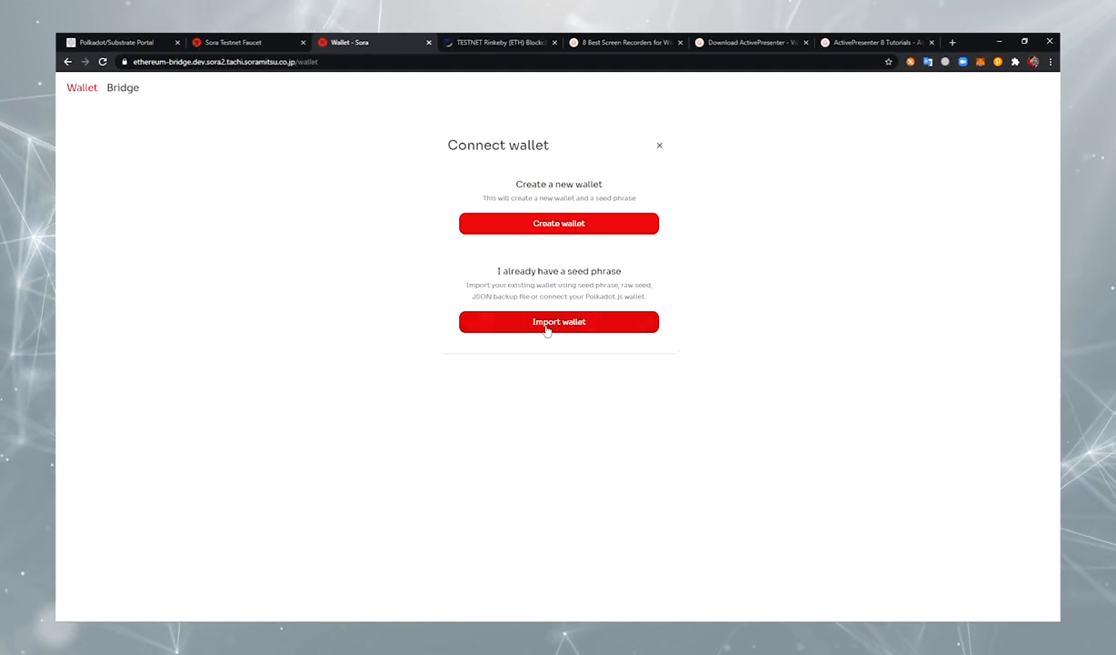
Step: Import the existing Bridge test account as the connected Sora wallet
left_click(558, 320)
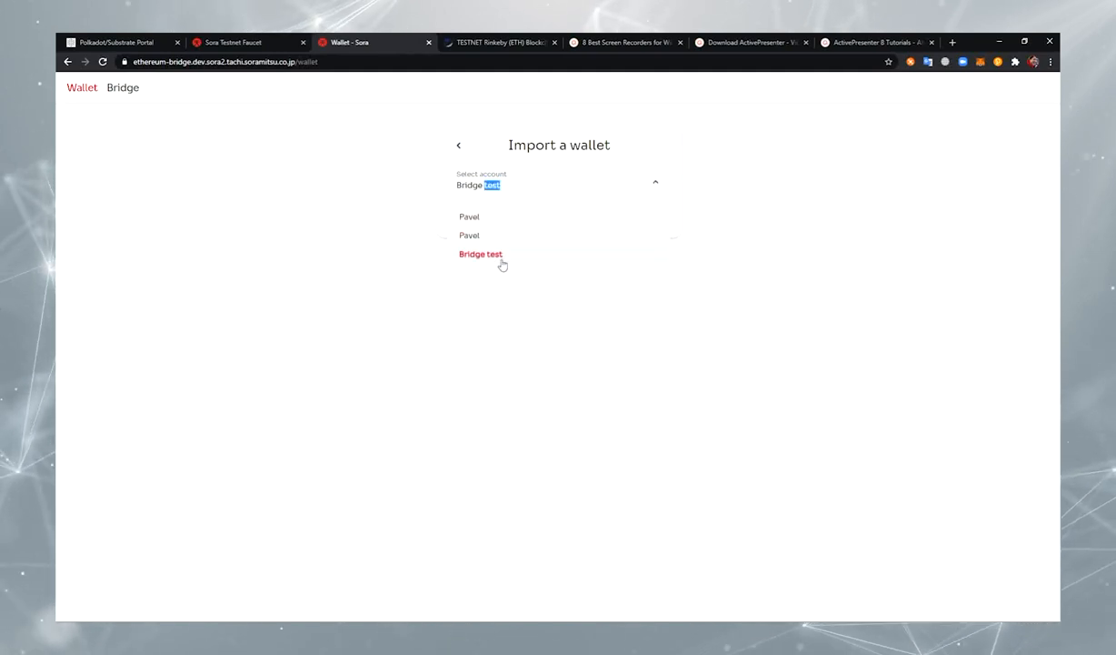
left_click(480, 255)
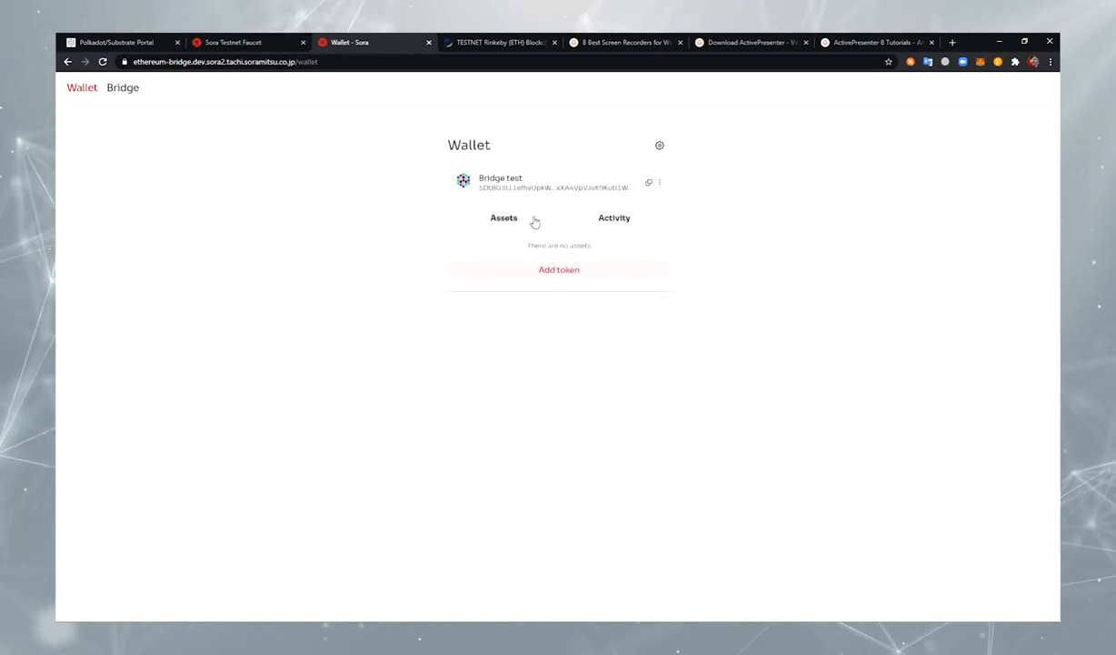
Step: Add the Sora (XOR) and Sora Validator Token (VAL) assets to the wallet
left_click(558, 269)
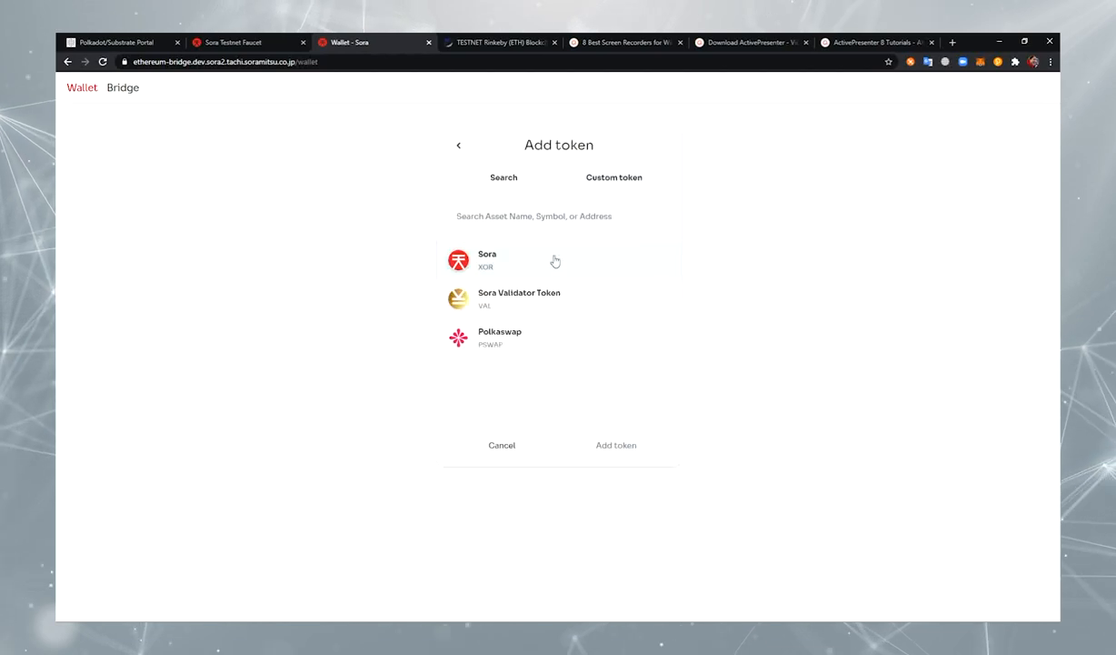
left_click(615, 444)
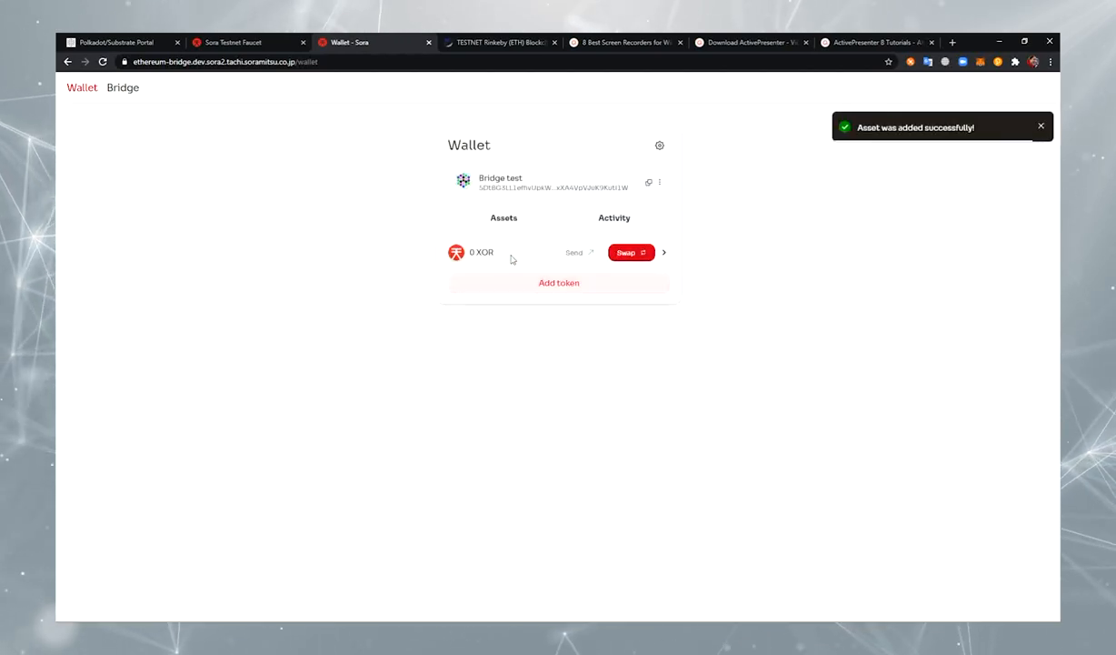
left_click(558, 282)
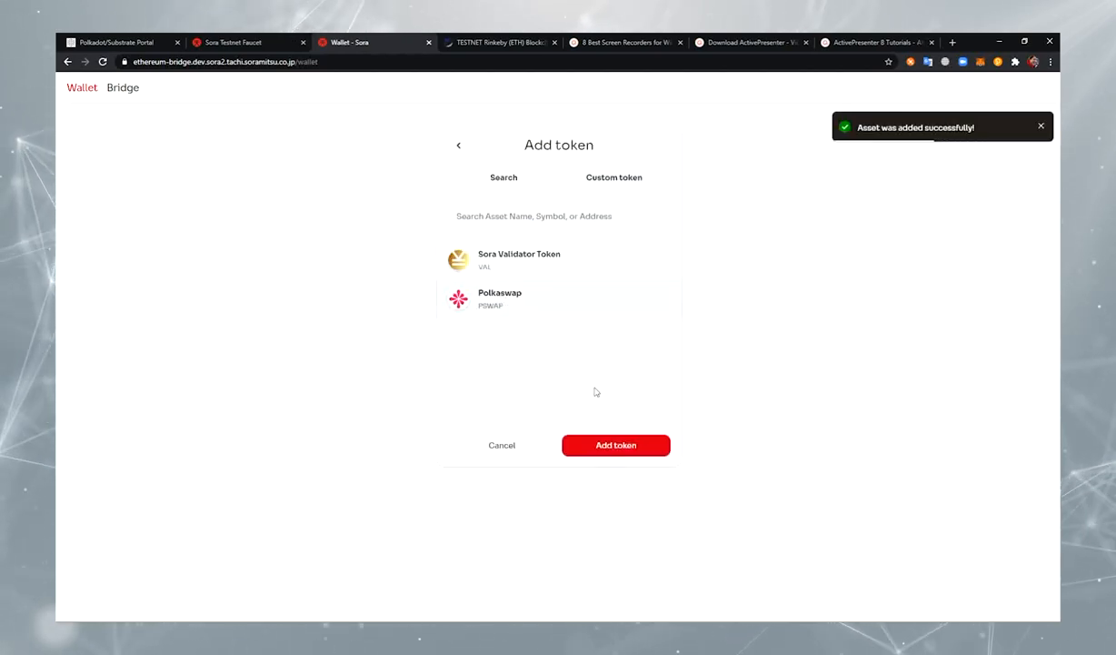
left_click(615, 443)
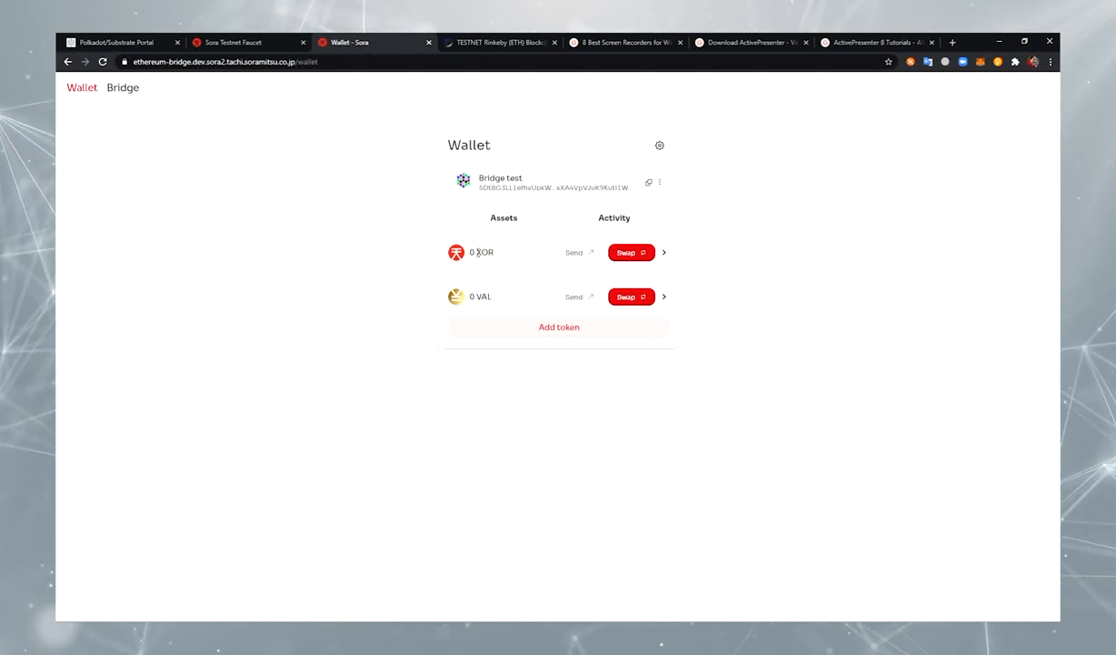
mouse_move(495, 255)
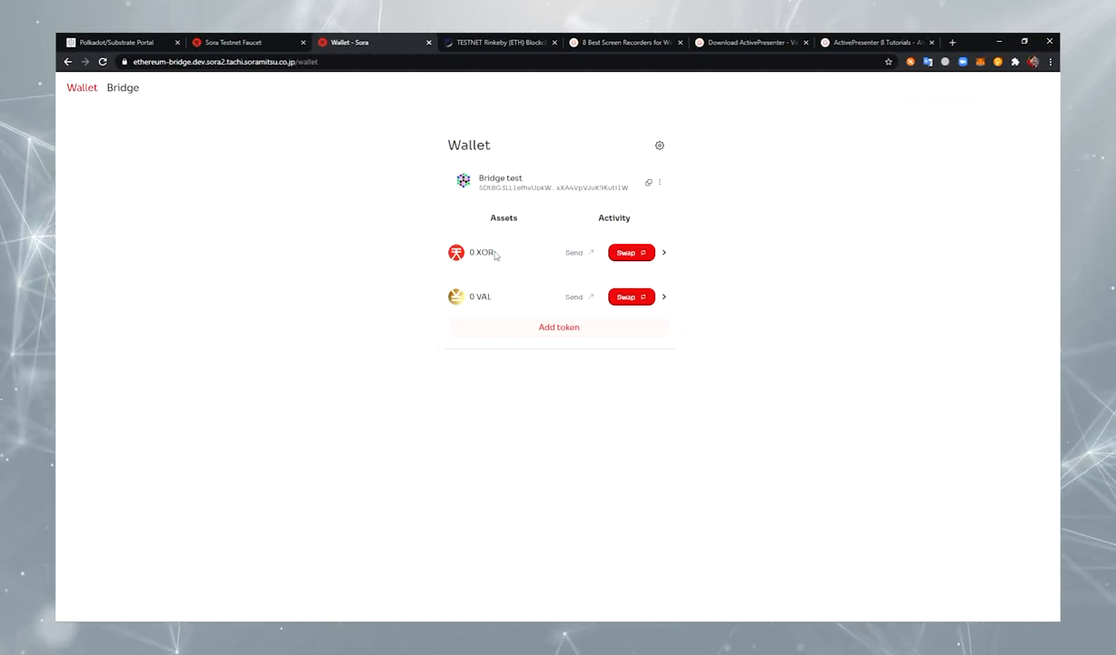
mouse_move(603, 202)
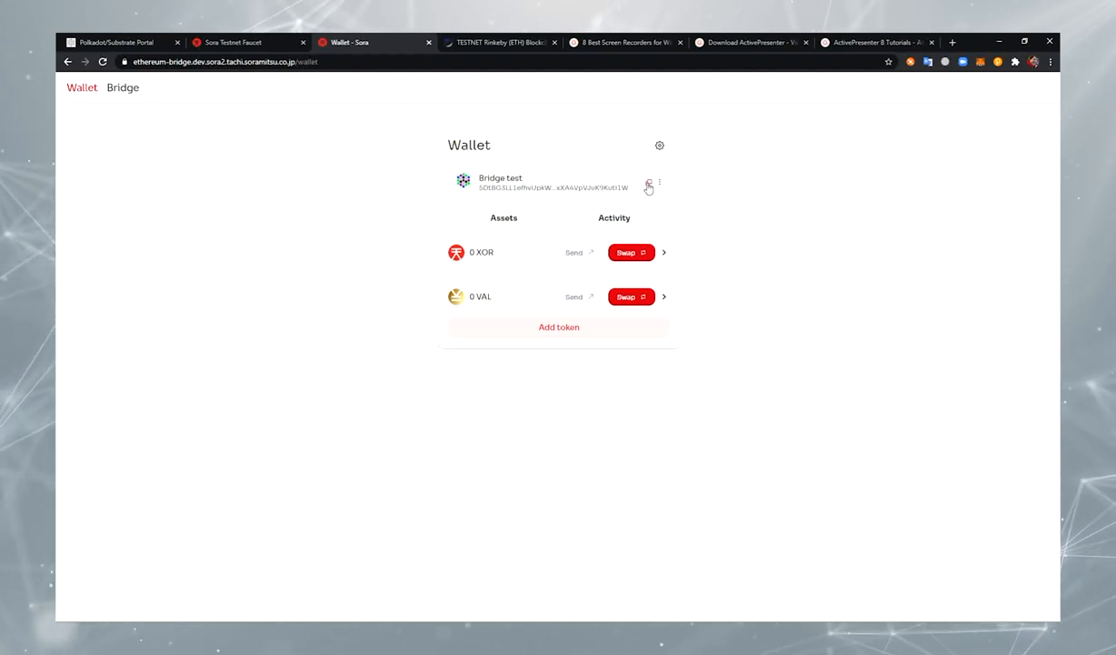
Step: Copy the Bridge test wallet address and switch to the testnet faucet
left_click(647, 186)
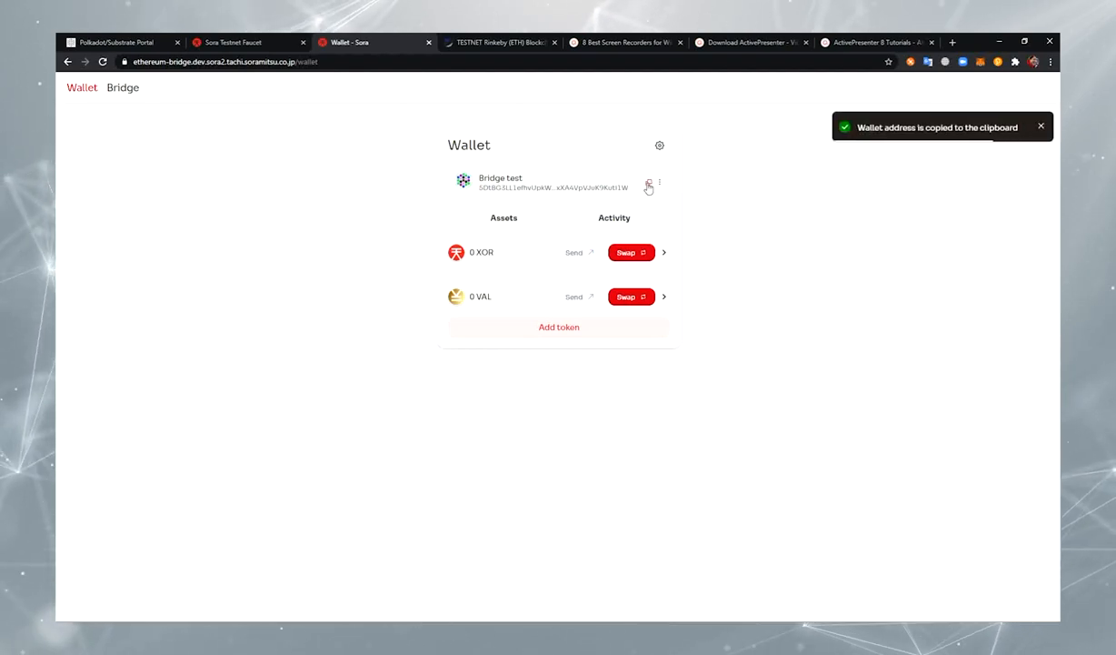
left_click(246, 42)
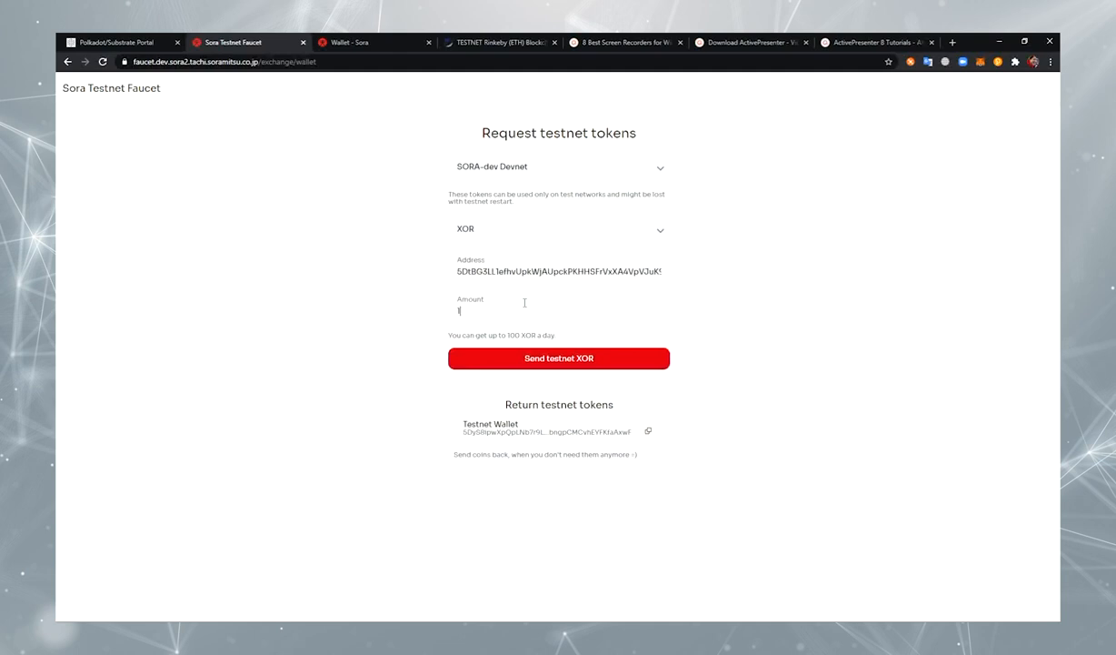
Step: Request 100 testnet XOR from the faucet and check the wallet balance
type("00")
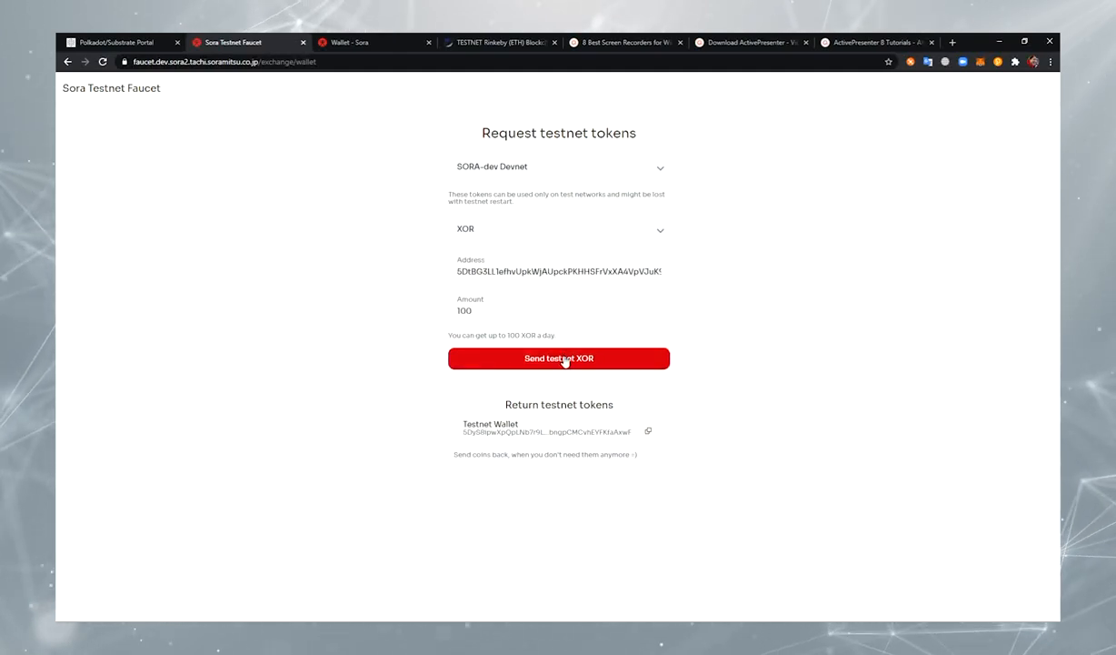
left_click(559, 356)
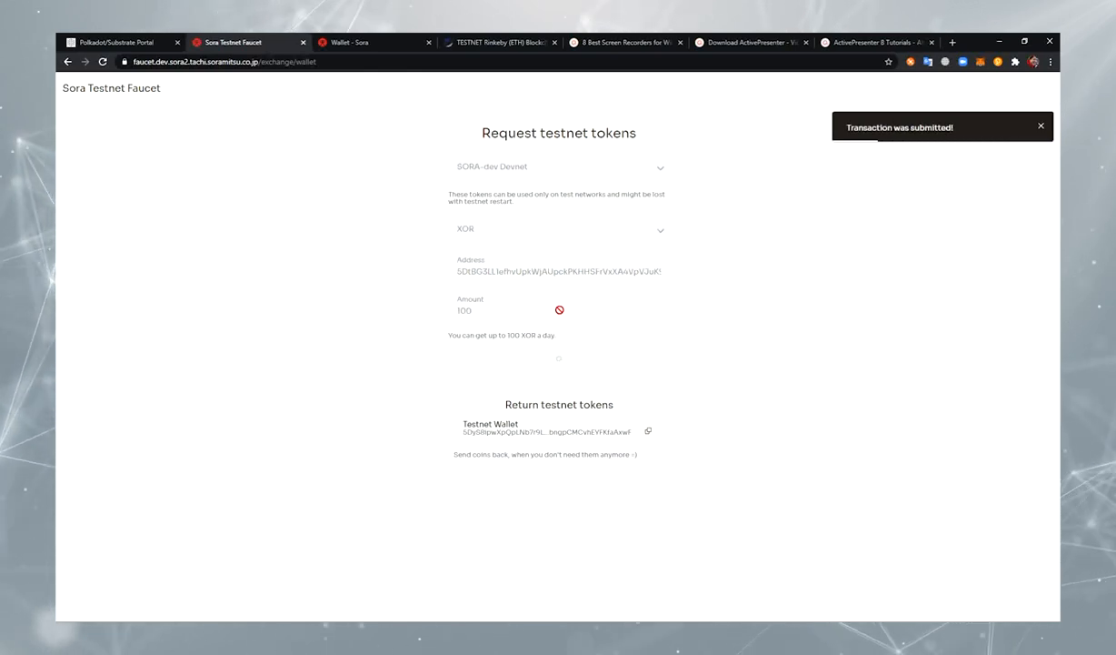
left_click(373, 42)
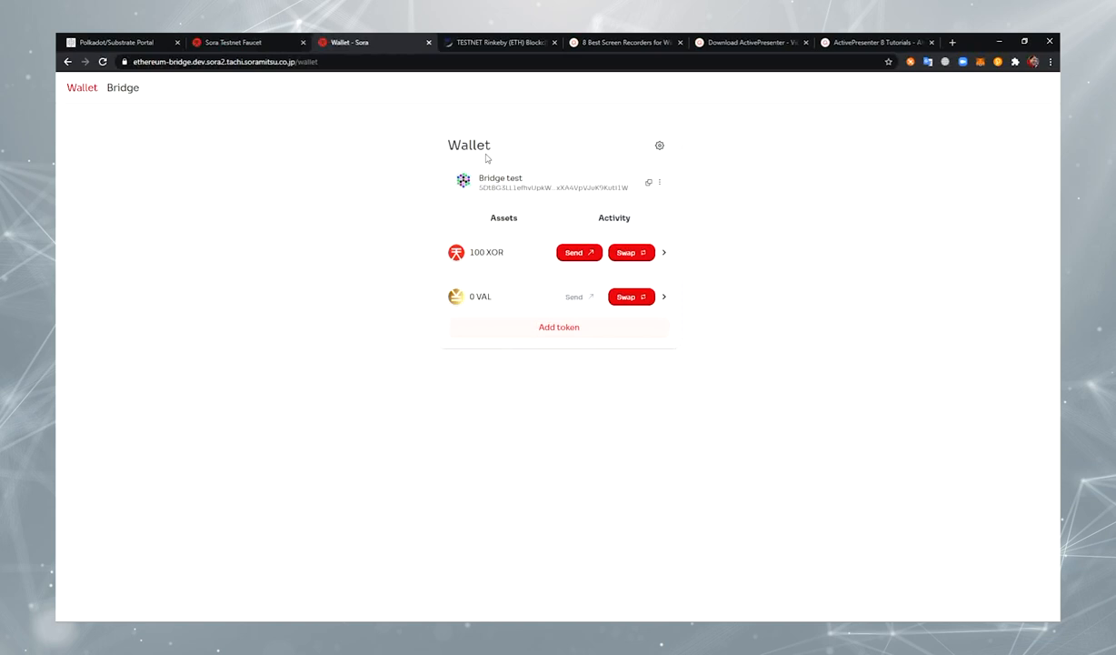
Step: Request 100 testnet VAL from the faucet and return to the Sora wallet
left_click(233, 42)
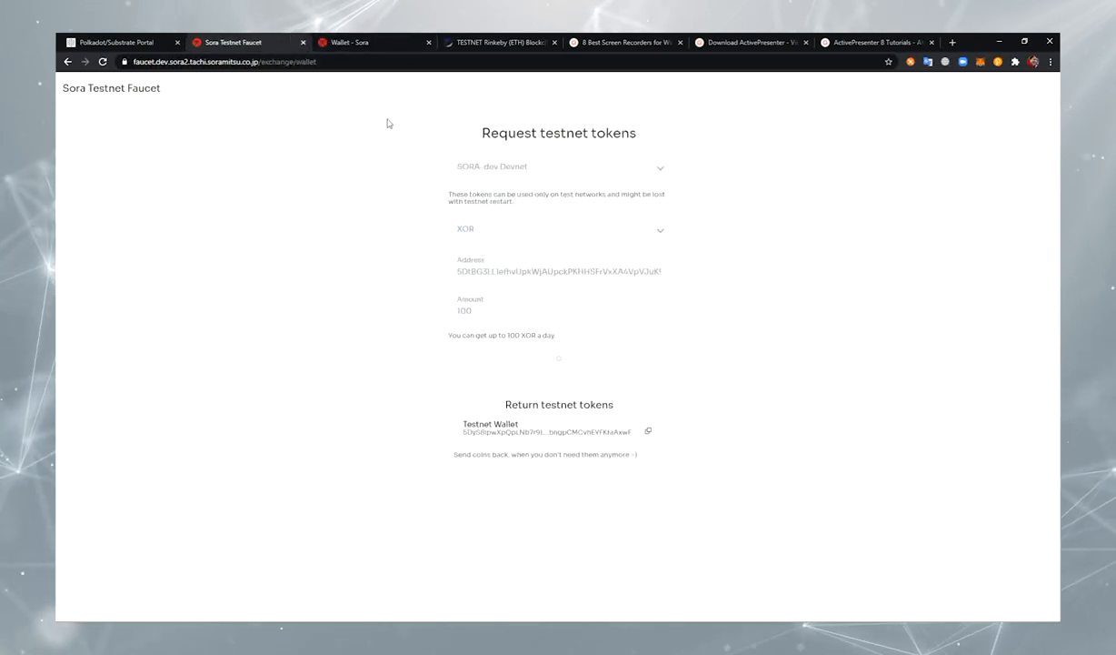
mouse_move(546, 240)
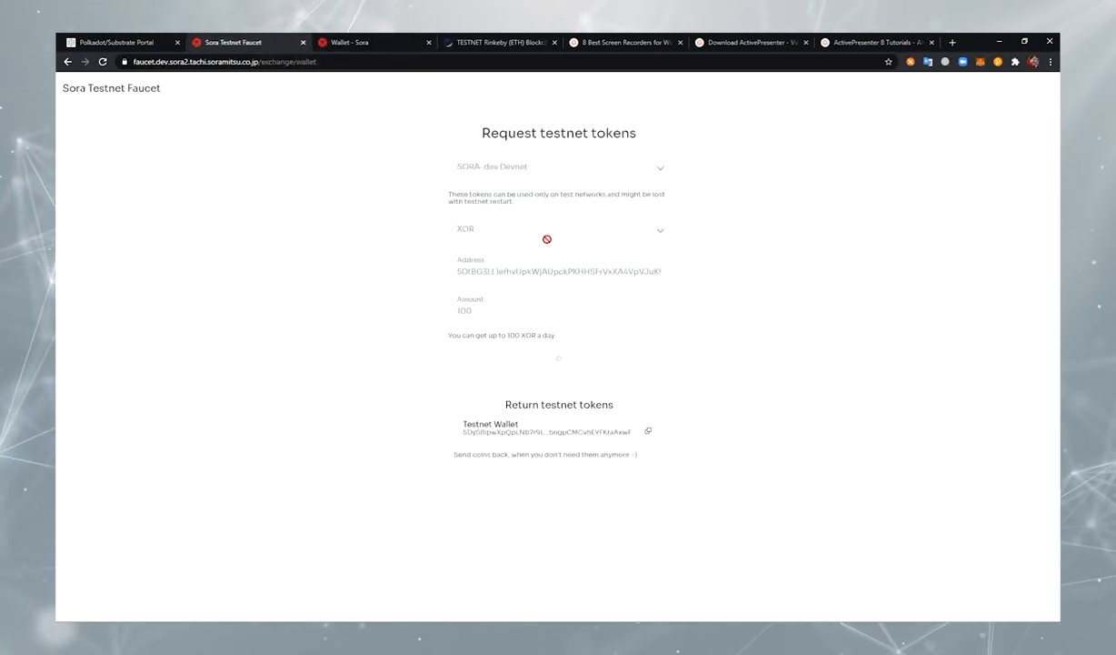
left_click(559, 357)
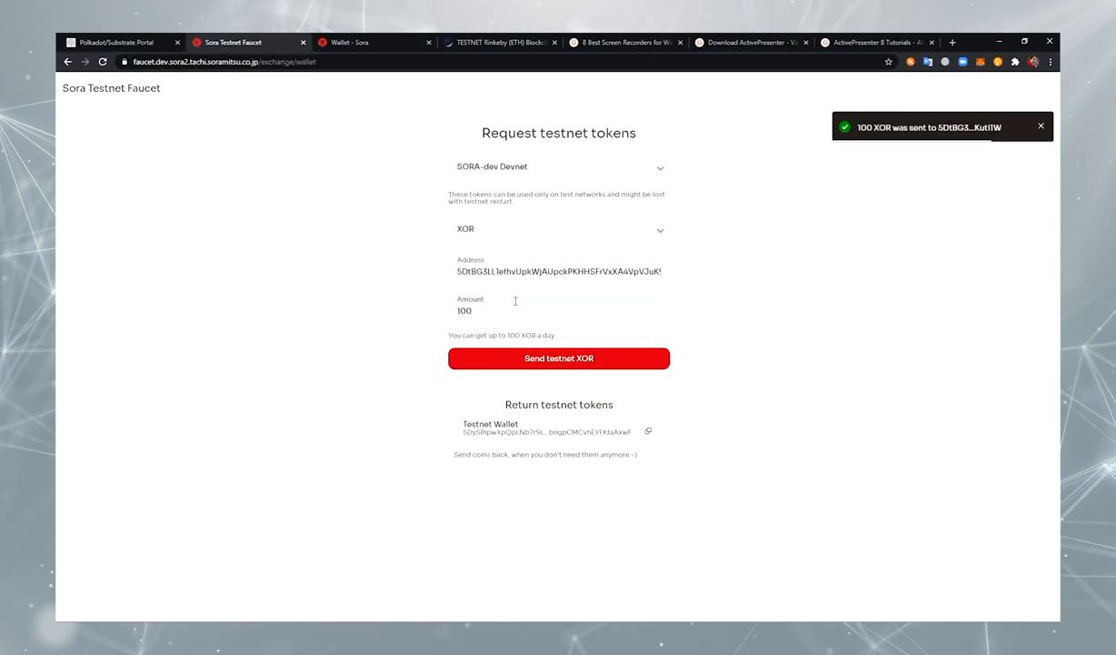
left_click(558, 230)
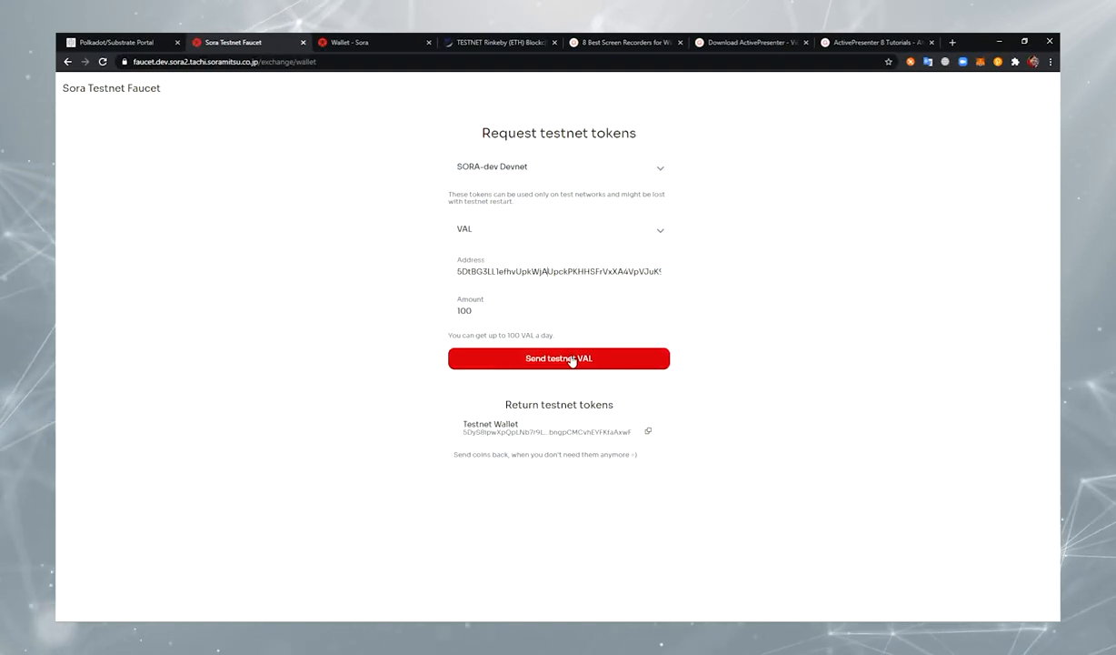
left_click(559, 356)
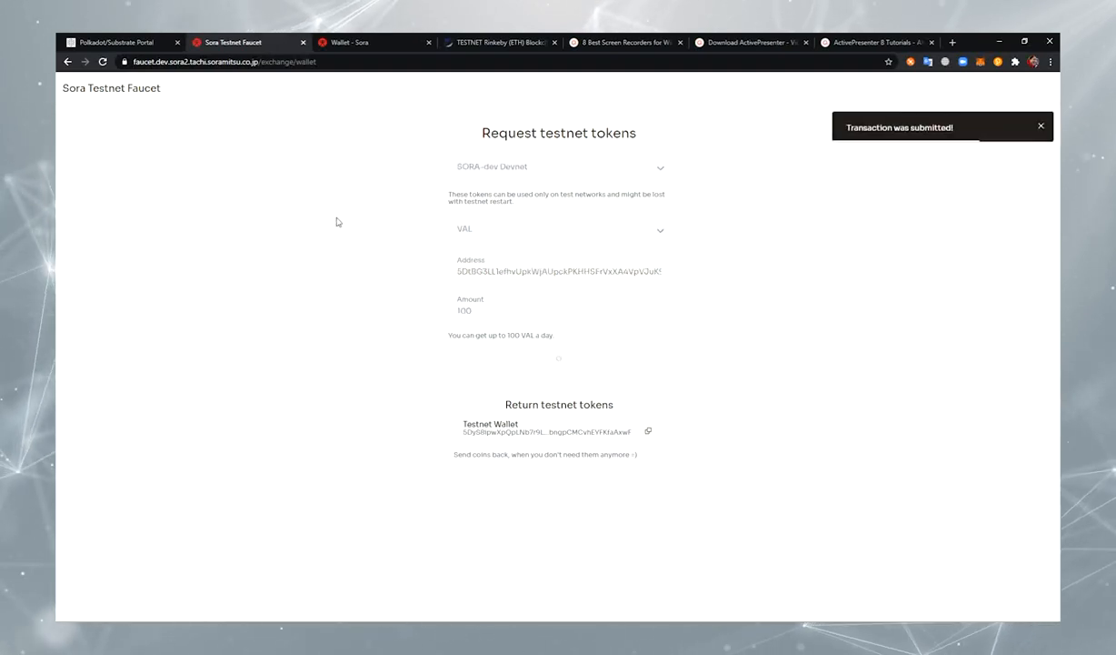
mouse_move(397, 191)
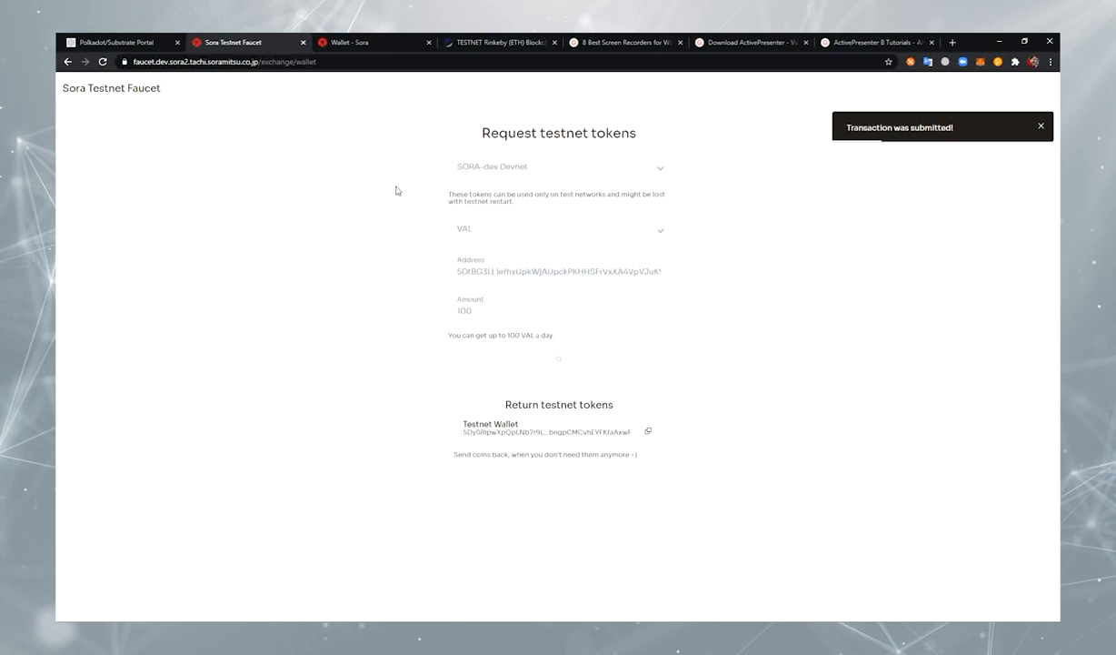
left_click(373, 42)
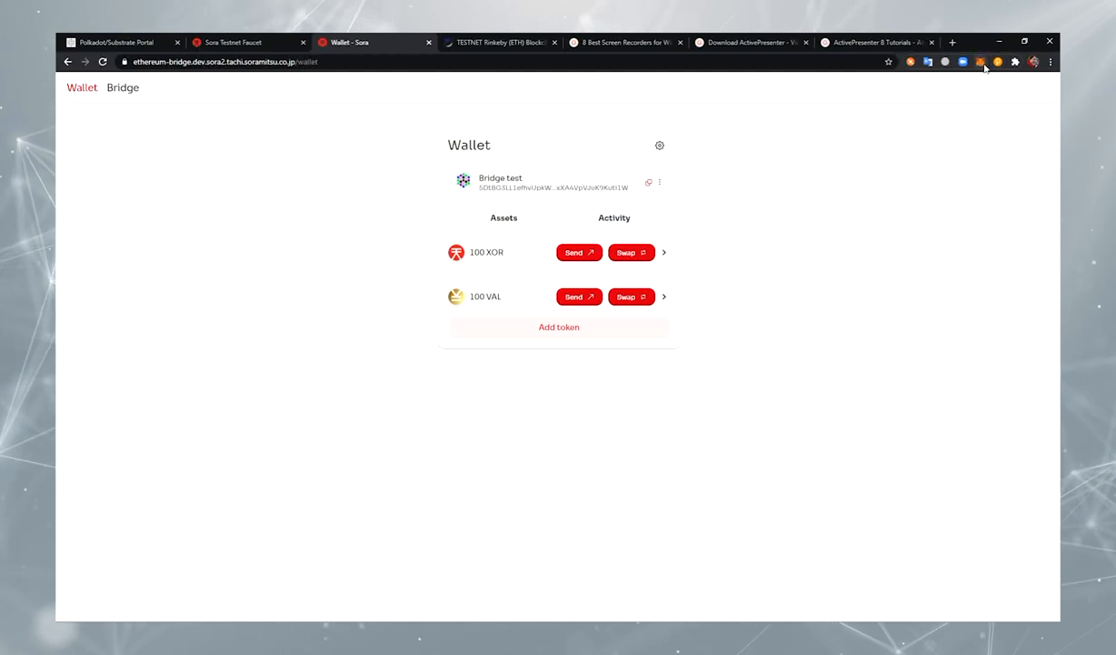
Step: Copy MetaMask Account 1's Rinkeby address to the clipboard
left_click(982, 62)
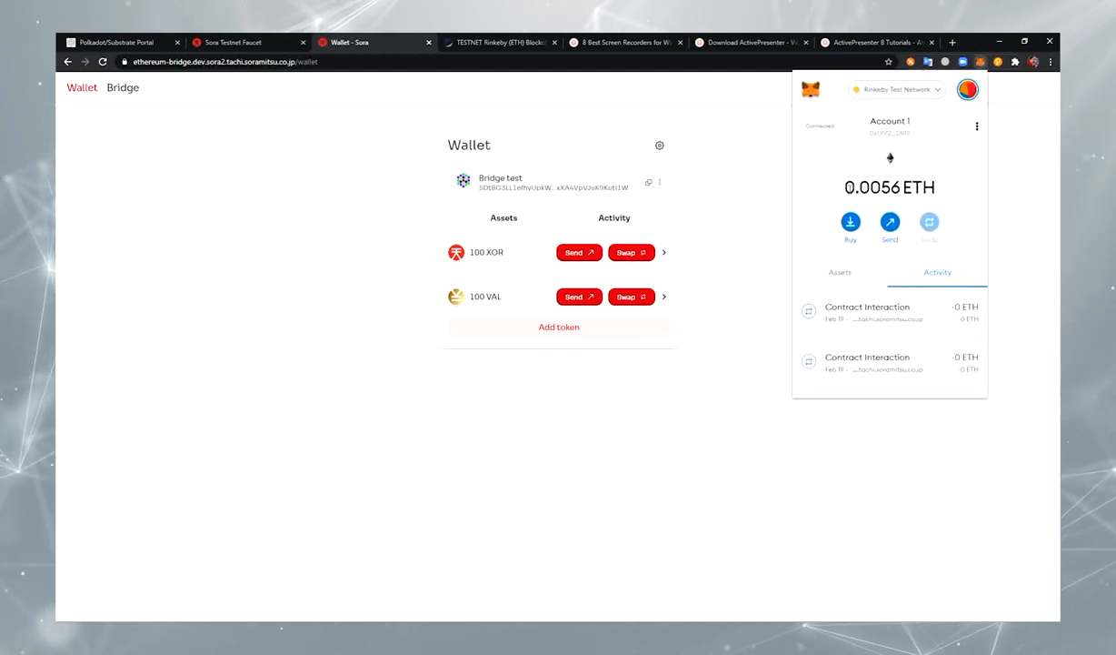
double_click(890, 187)
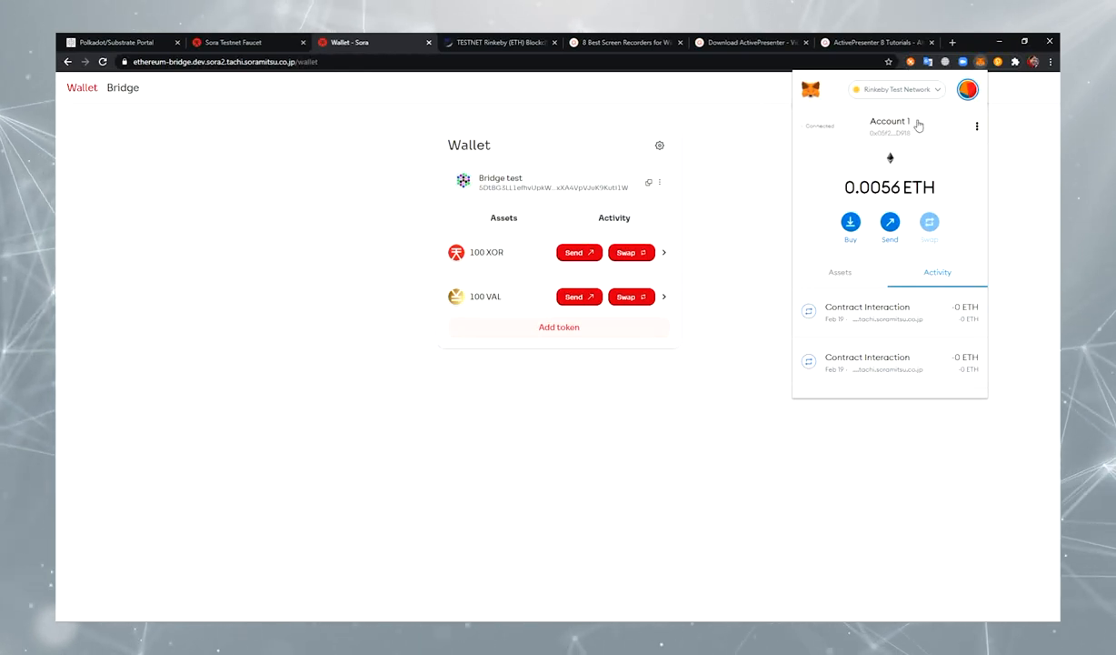
left_click(891, 127)
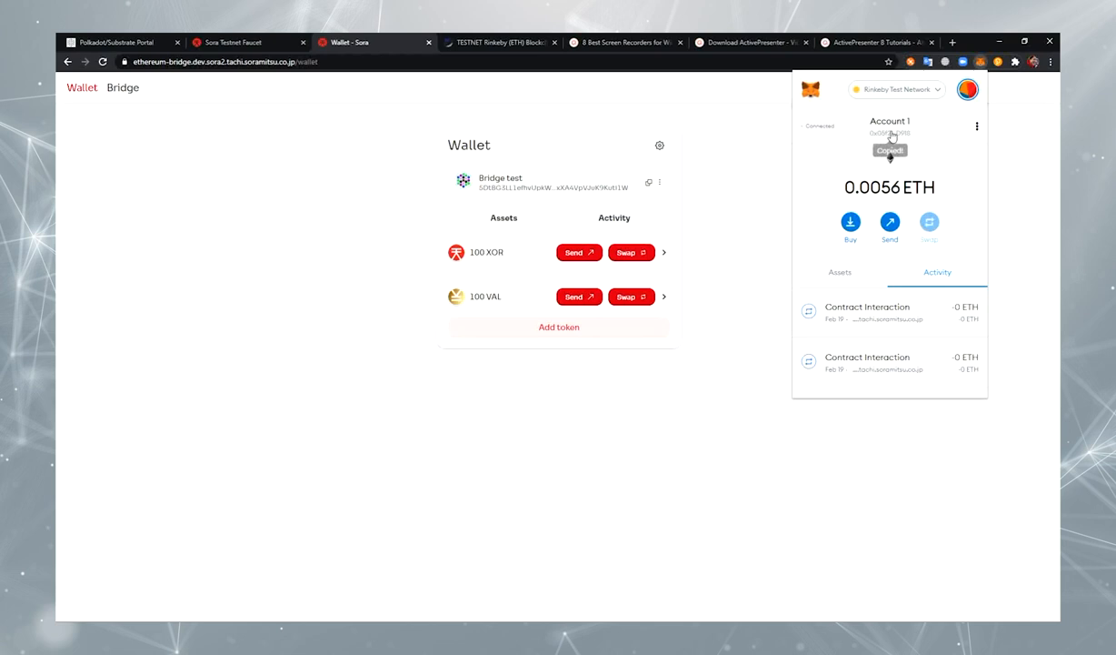
mouse_move(876, 125)
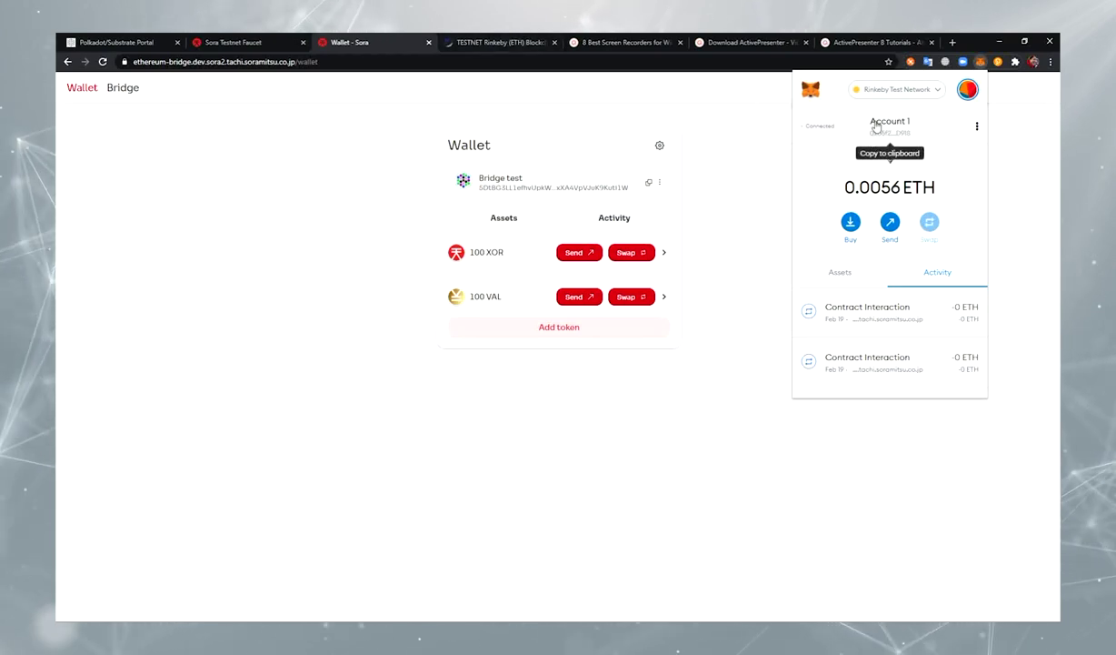
mouse_move(866, 136)
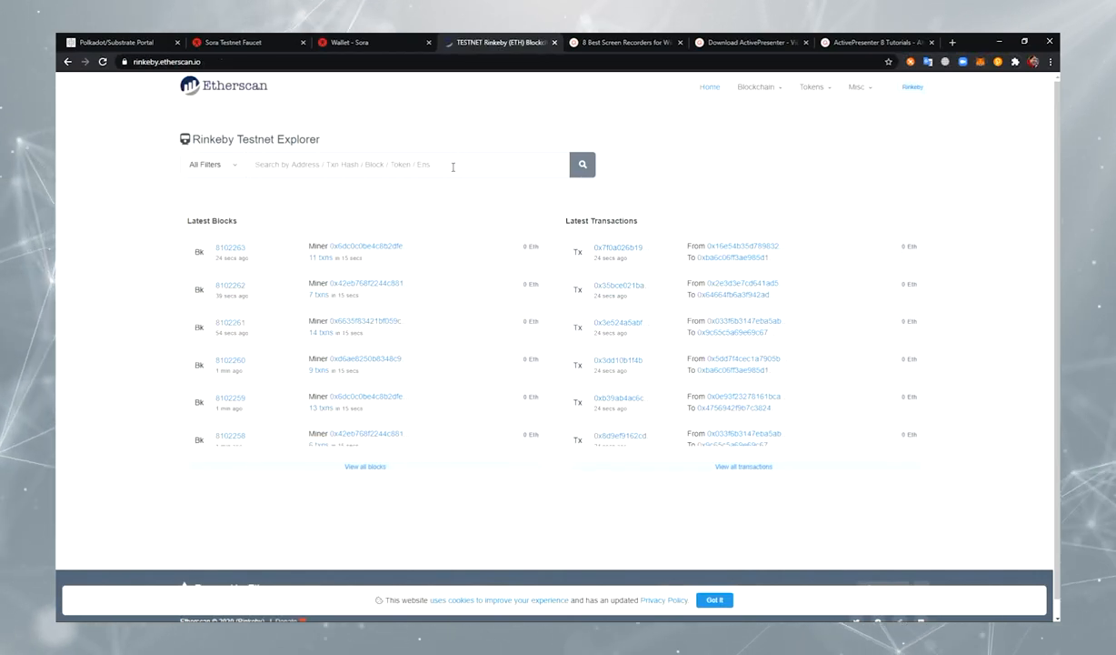
Step: Look up Account 1's address on Rinkeby Etherscan and review its token balances
left_click(582, 164)
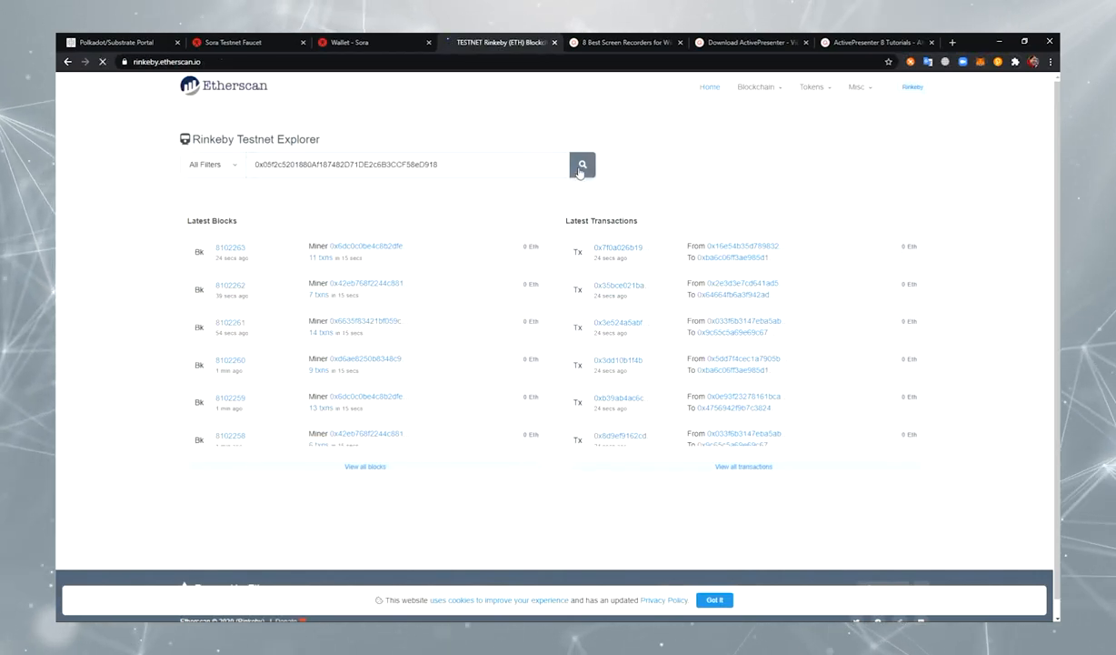
left_click(582, 163)
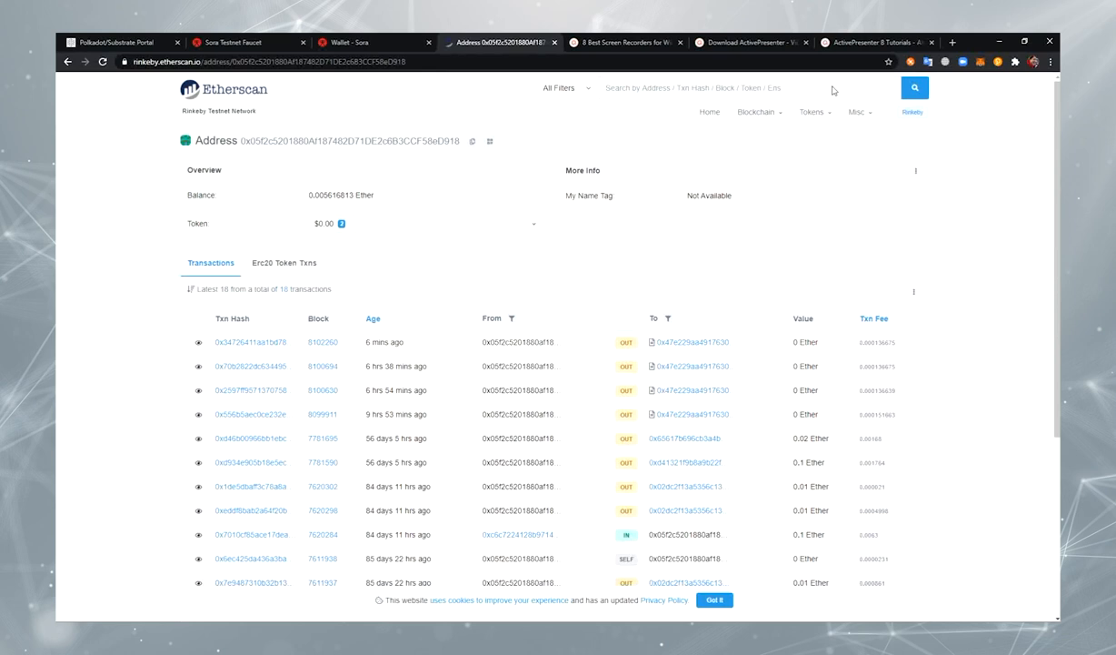
mouse_move(957, 153)
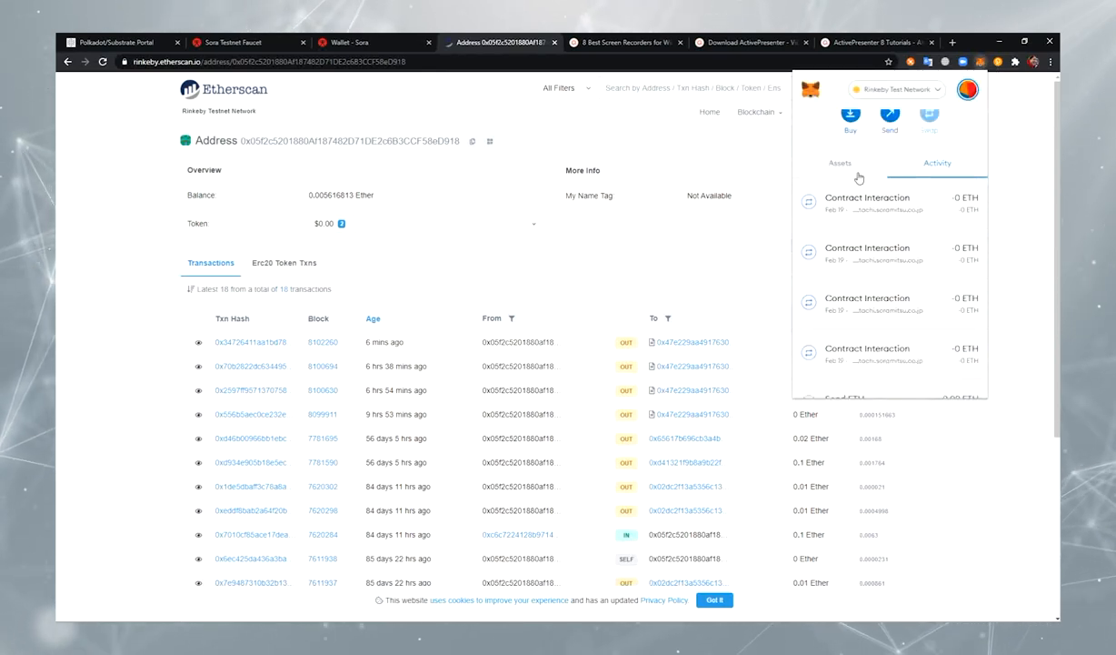
left_click(840, 152)
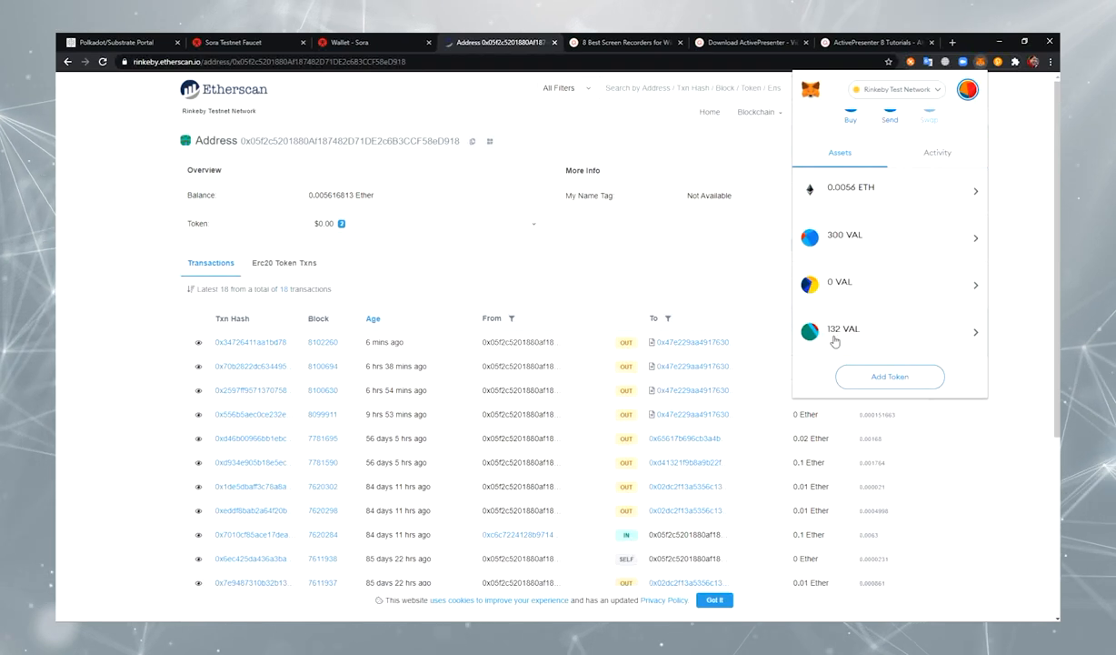
mouse_move(800, 331)
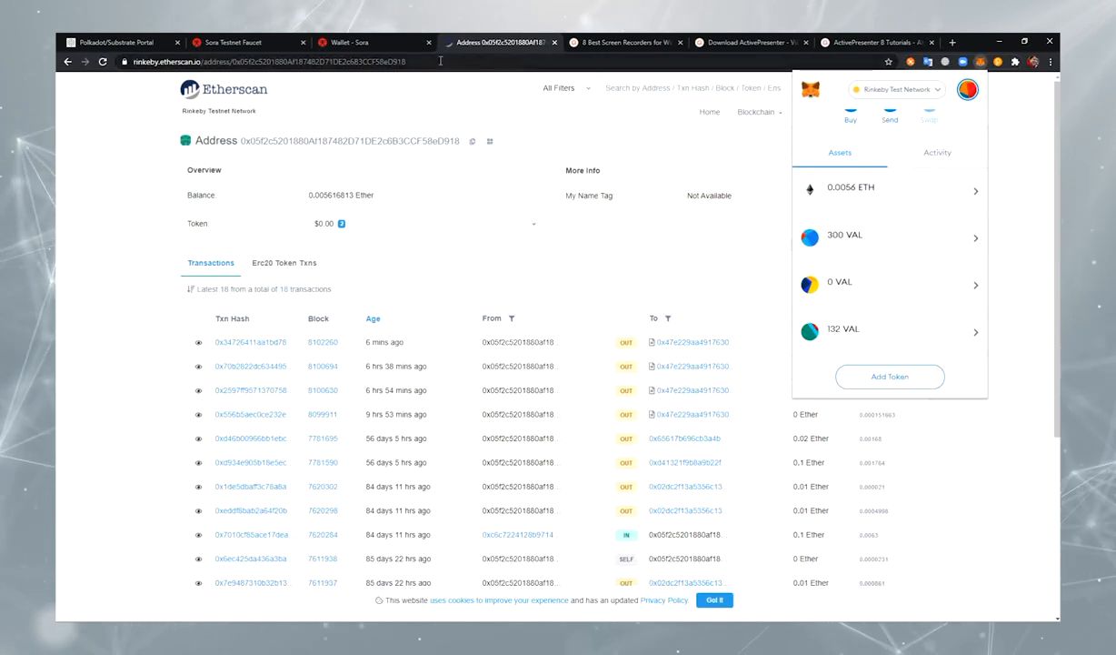
left_click(372, 42)
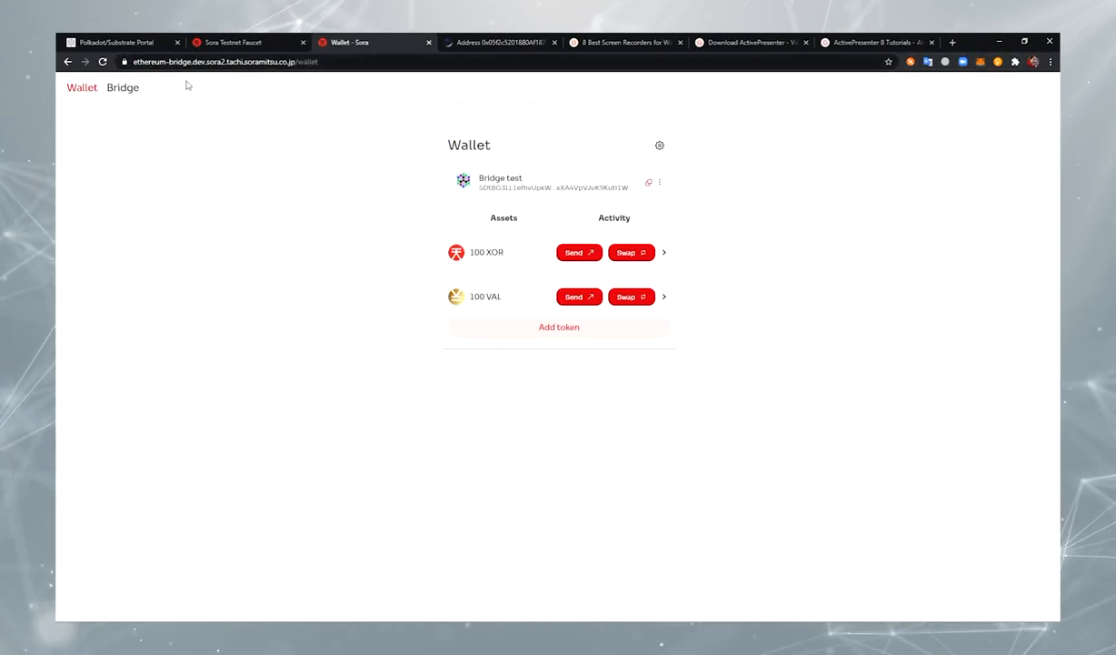
Step: Set up a 50 VAL transfer from SORA to Ethereum on the Bridge page
left_click(123, 87)
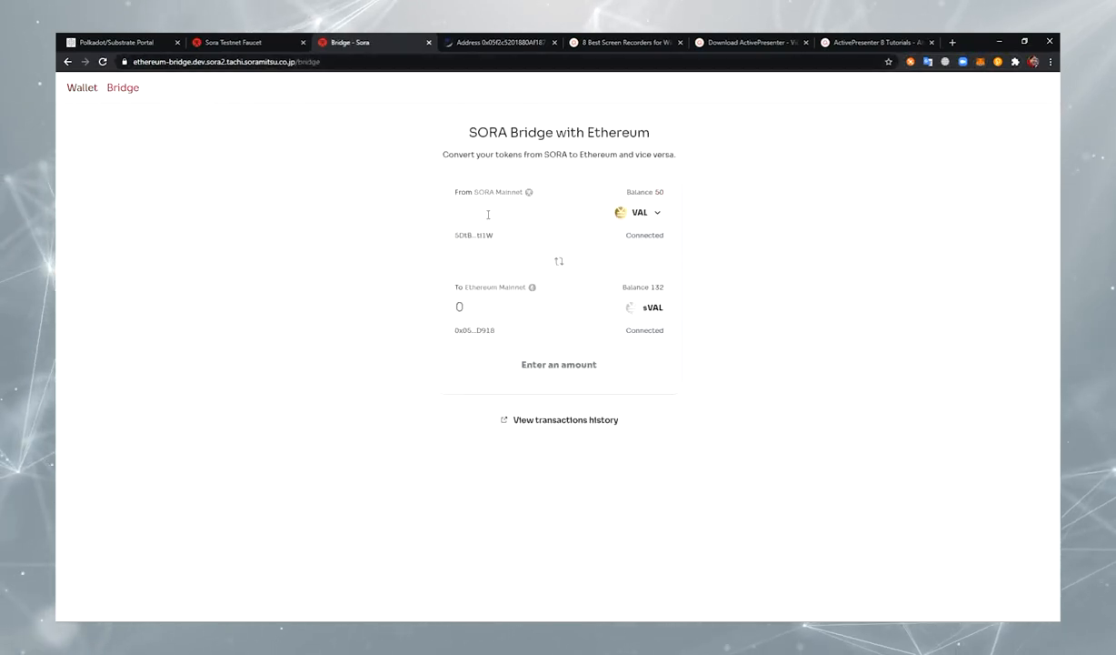
type("50")
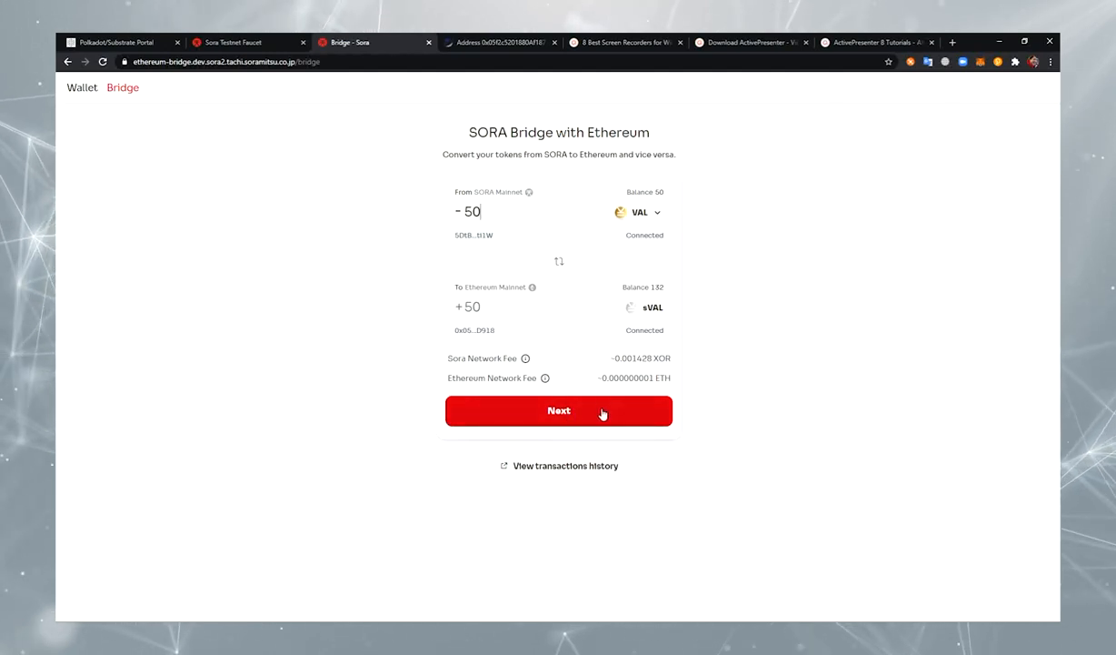
left_click(559, 411)
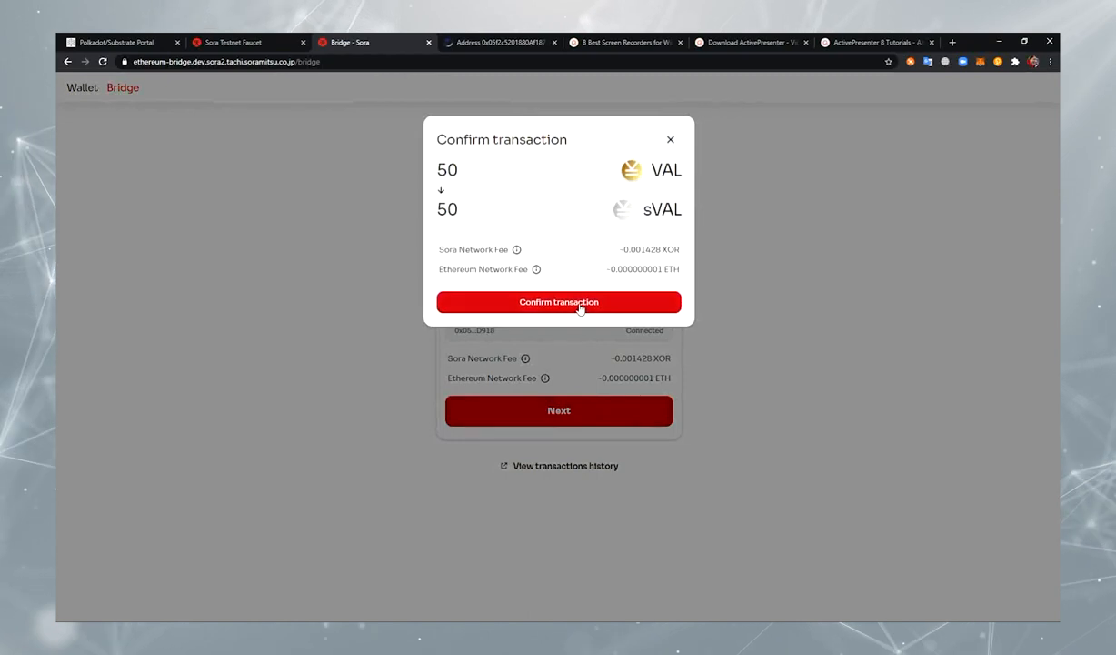
Step: Confirm the bridge transaction and sign it in the polkadot{.js} popup
left_click(558, 302)
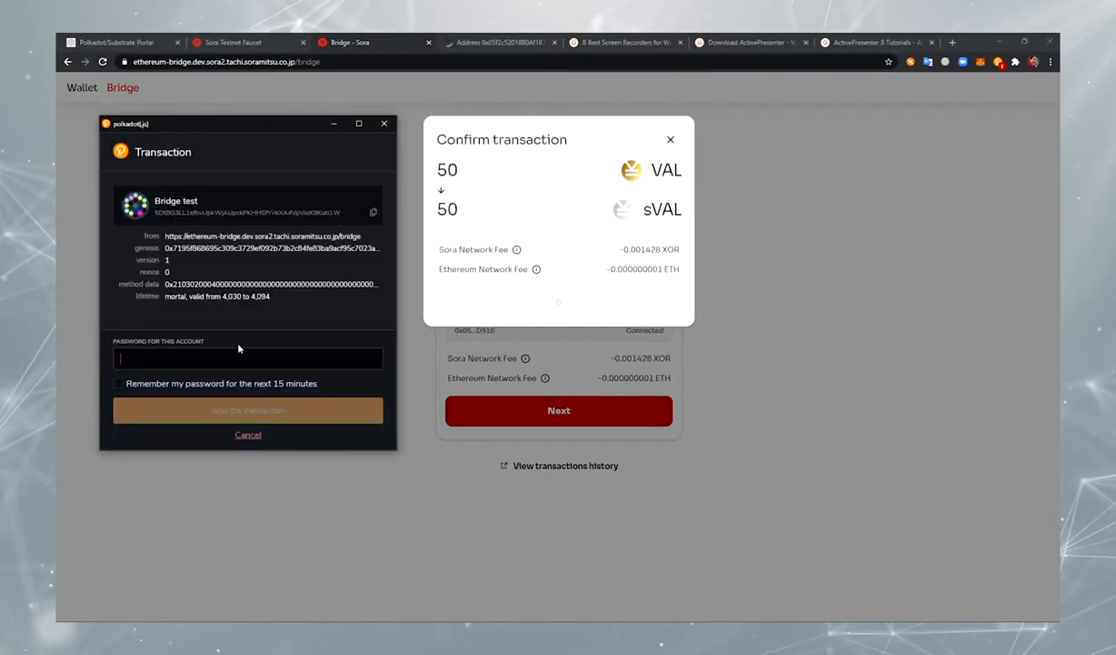
left_click(248, 411)
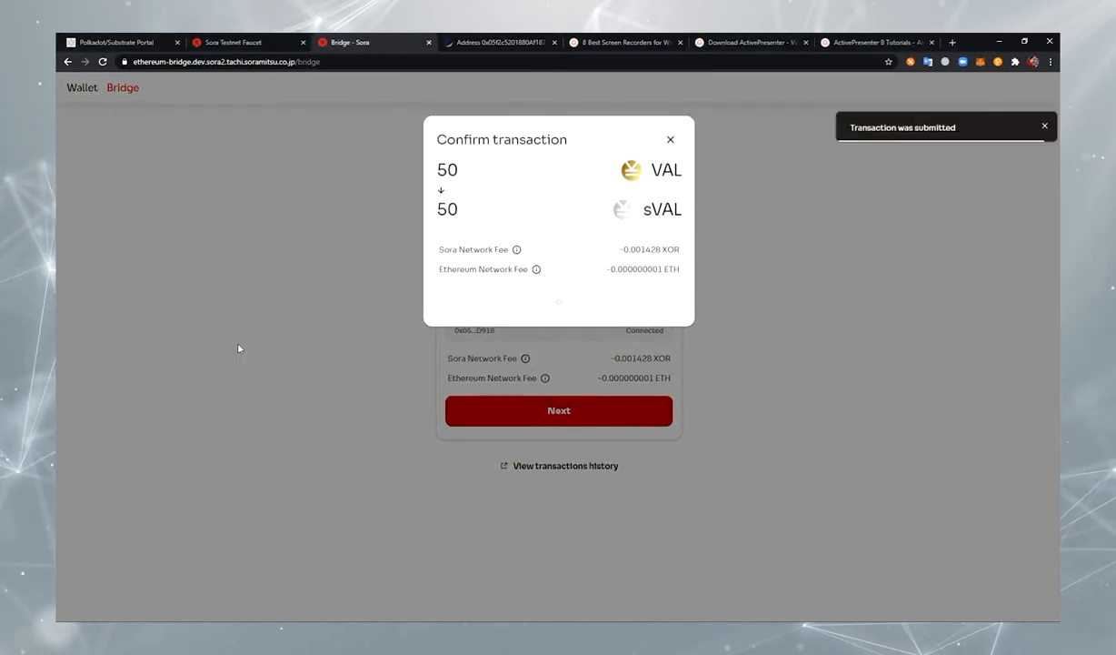
mouse_move(124, 42)
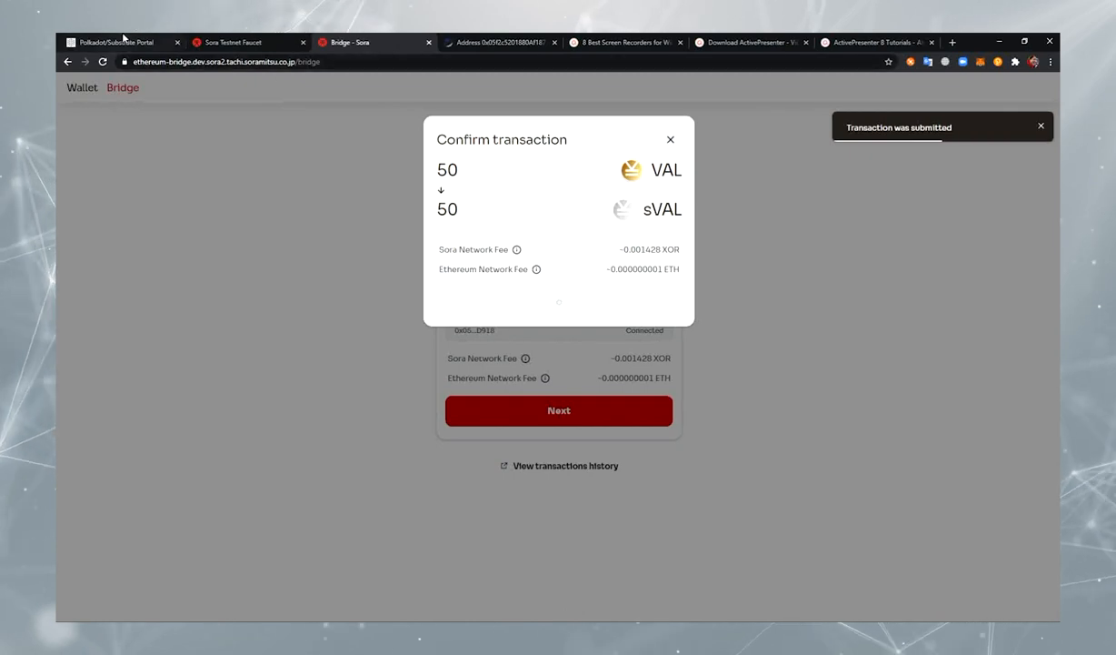
left_click(118, 41)
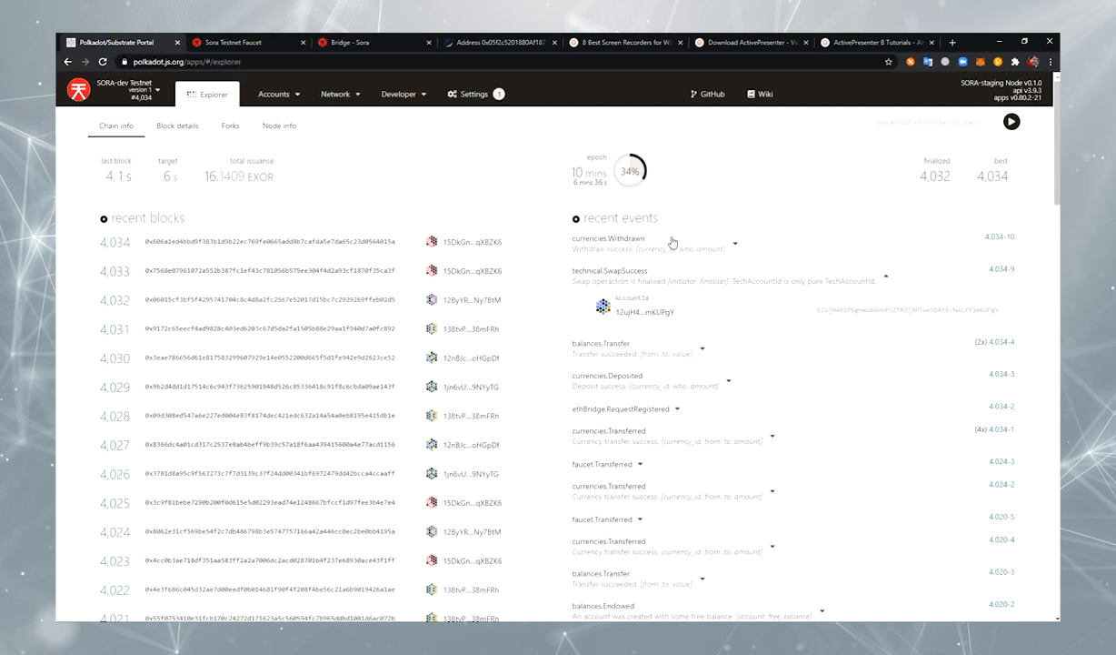
Step: Expand the latest currencies.Withdrawn event to see its account and amount, then return to the bridge
left_click(734, 244)
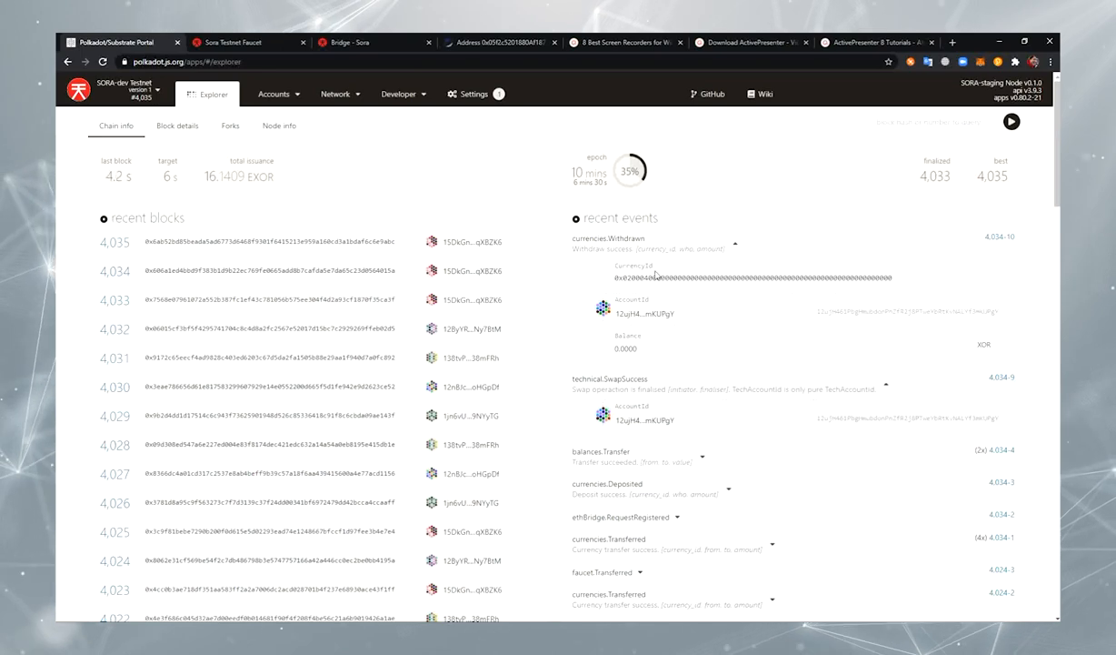
mouse_move(364, 42)
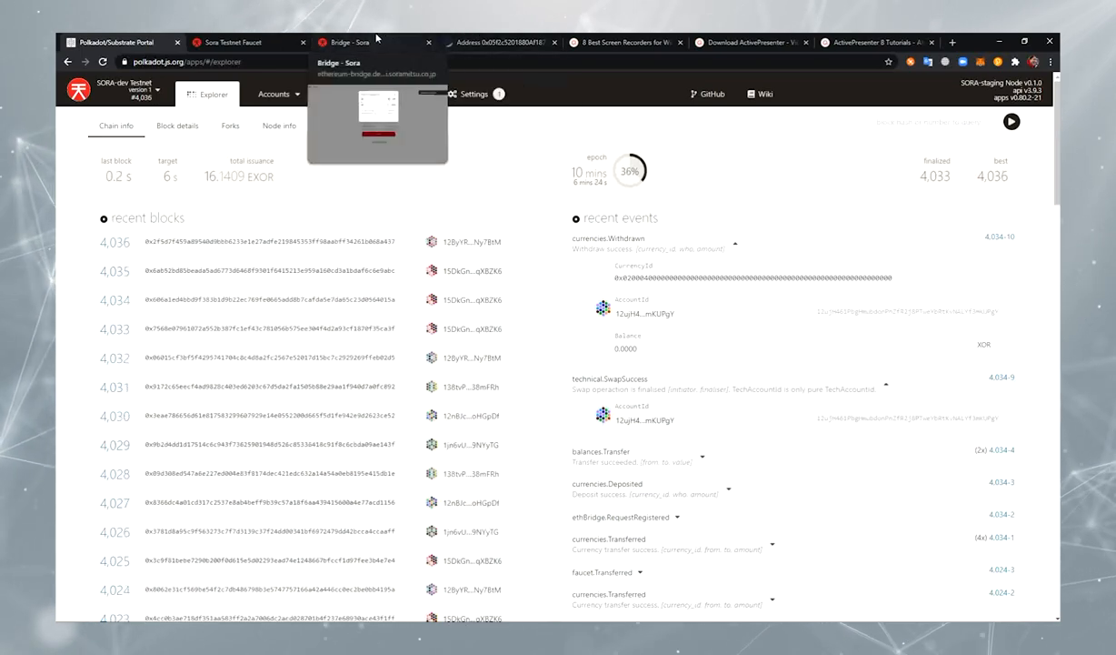
left_click(558, 409)
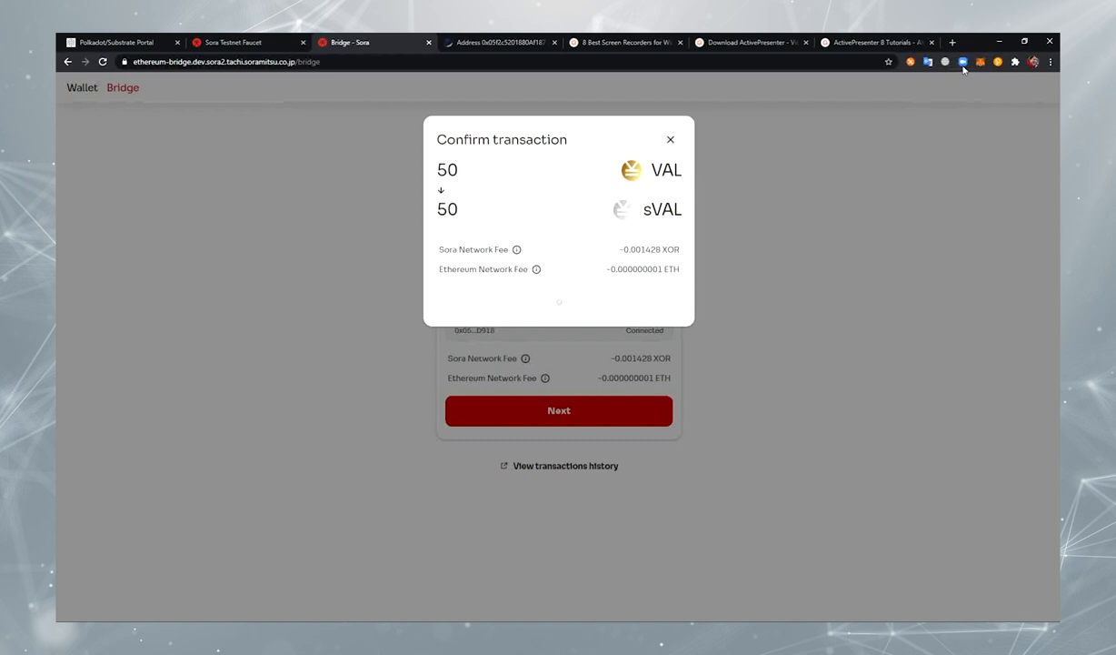
mouse_move(658, 229)
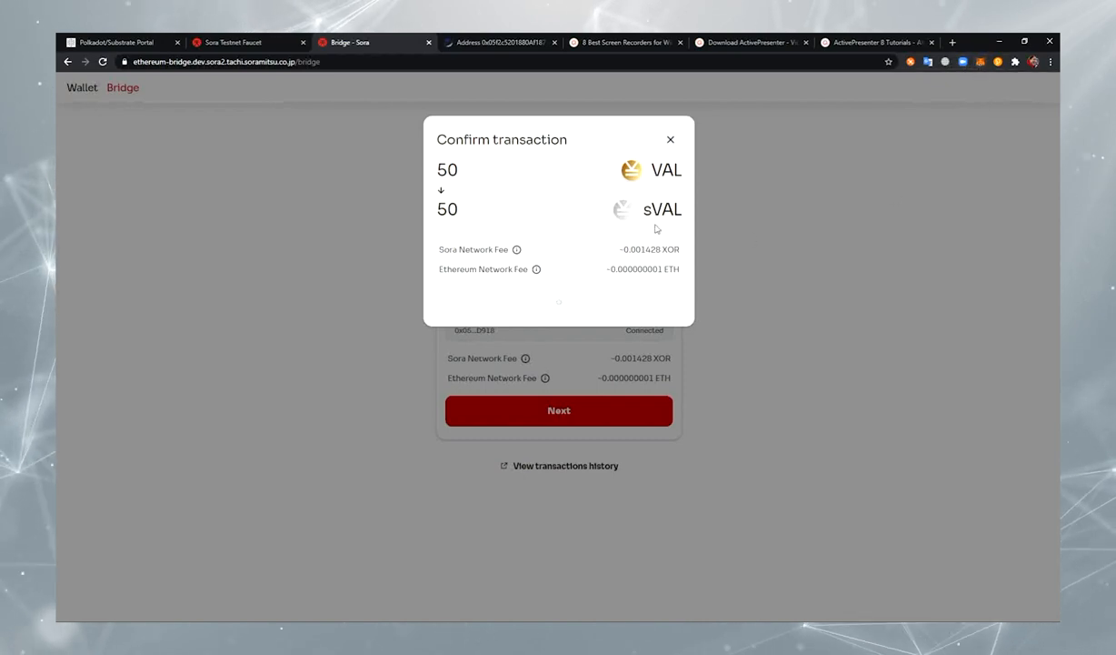
mouse_move(877, 109)
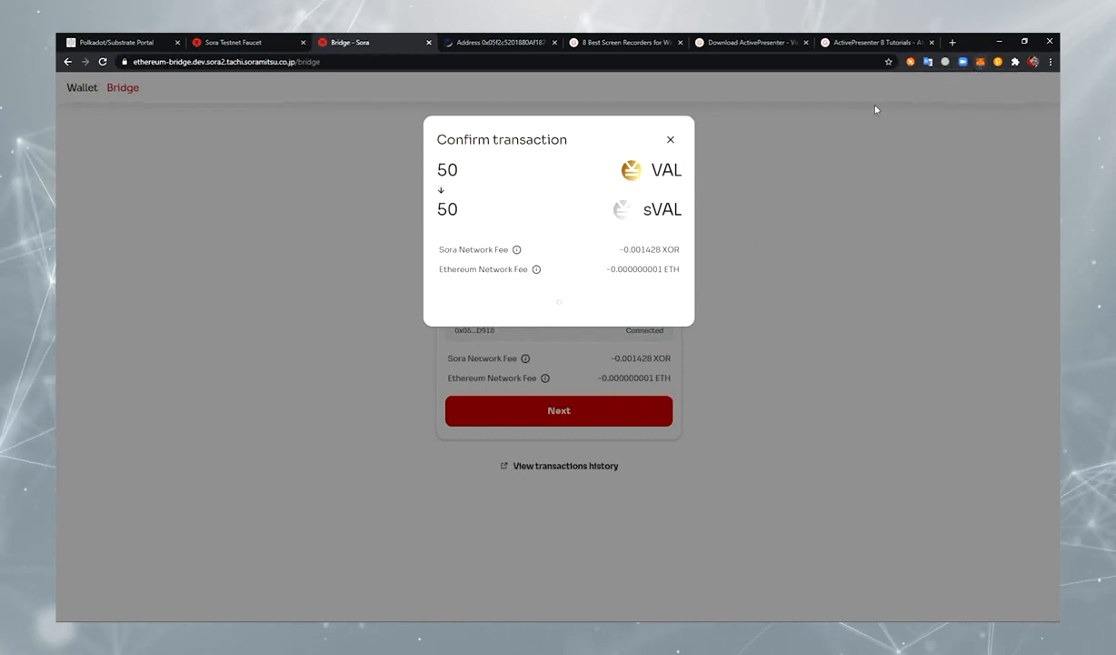
mouse_move(556, 222)
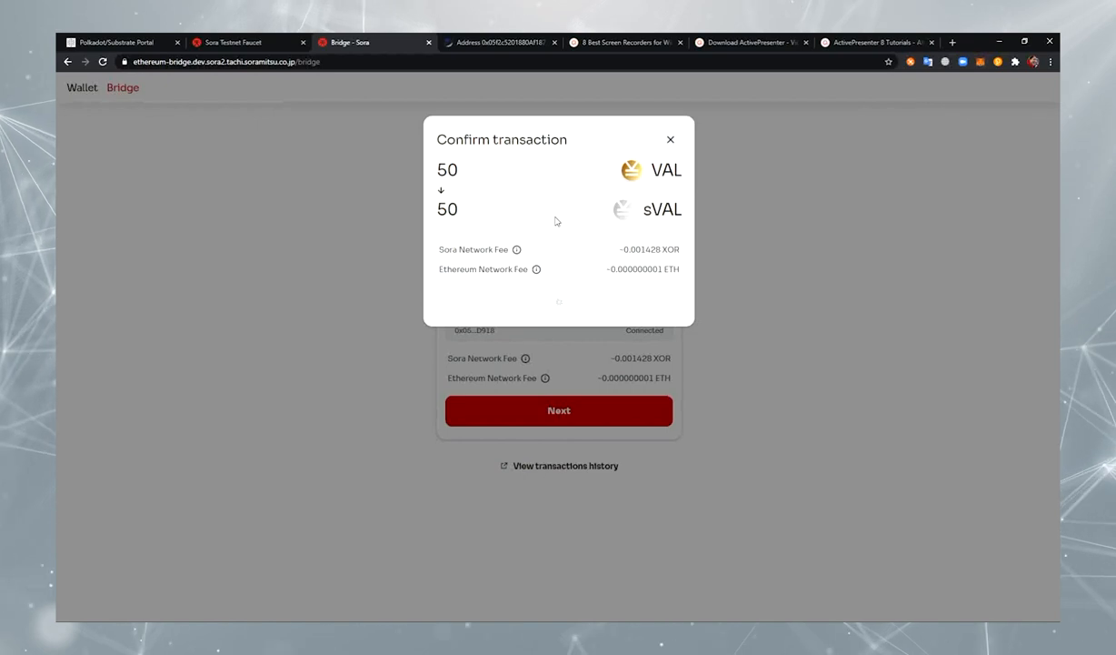
mouse_move(556, 192)
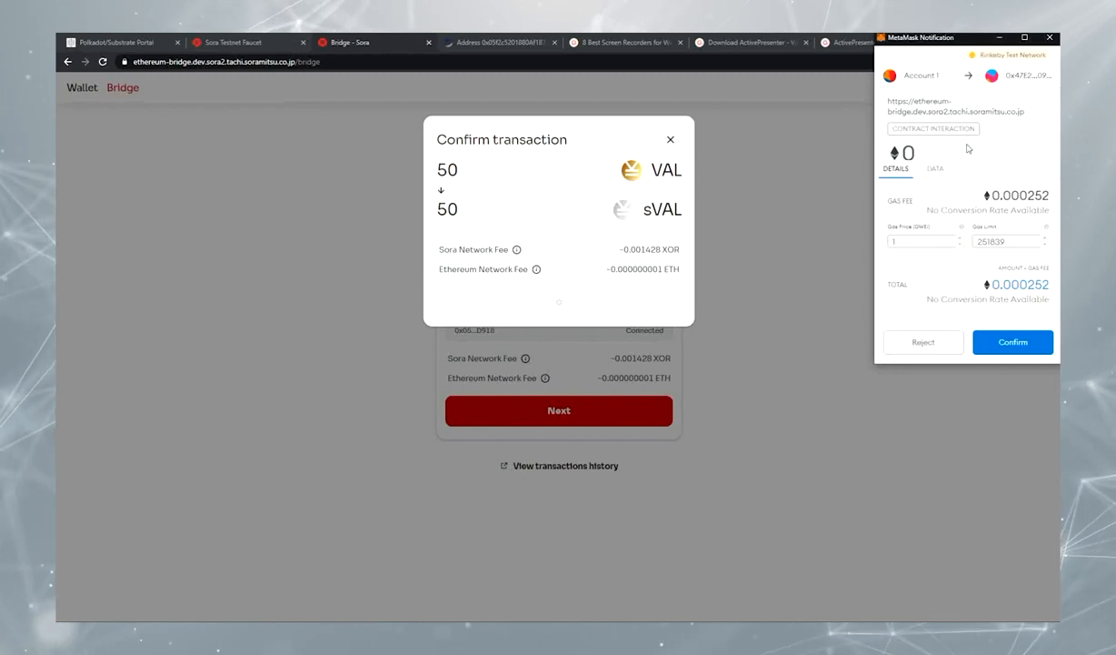
mouse_move(973, 178)
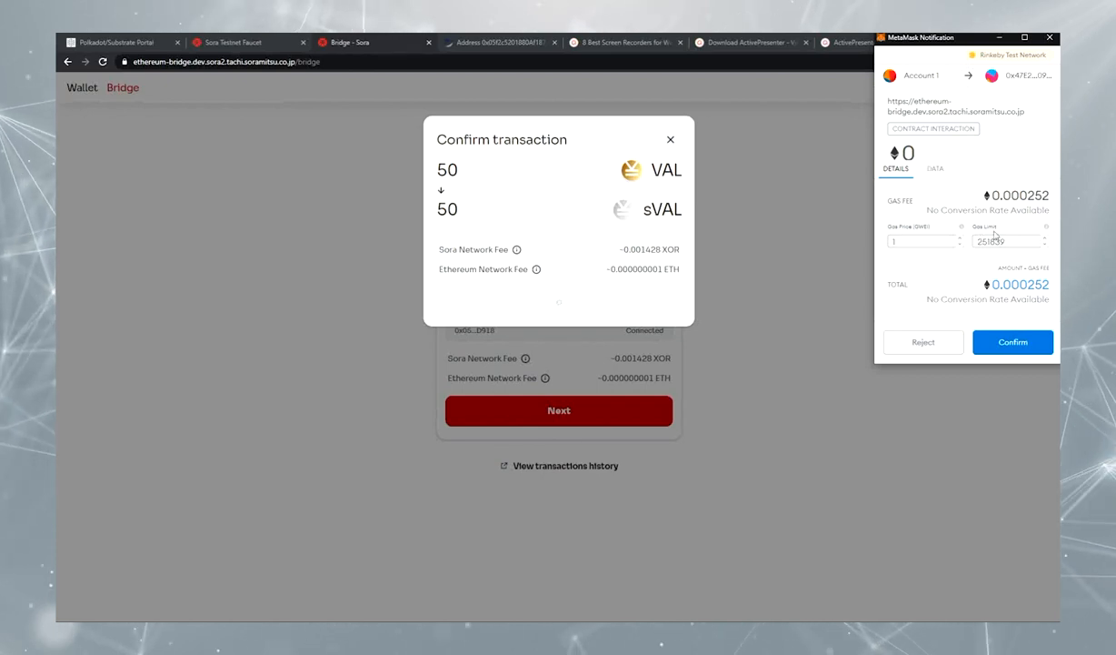
mouse_move(989, 280)
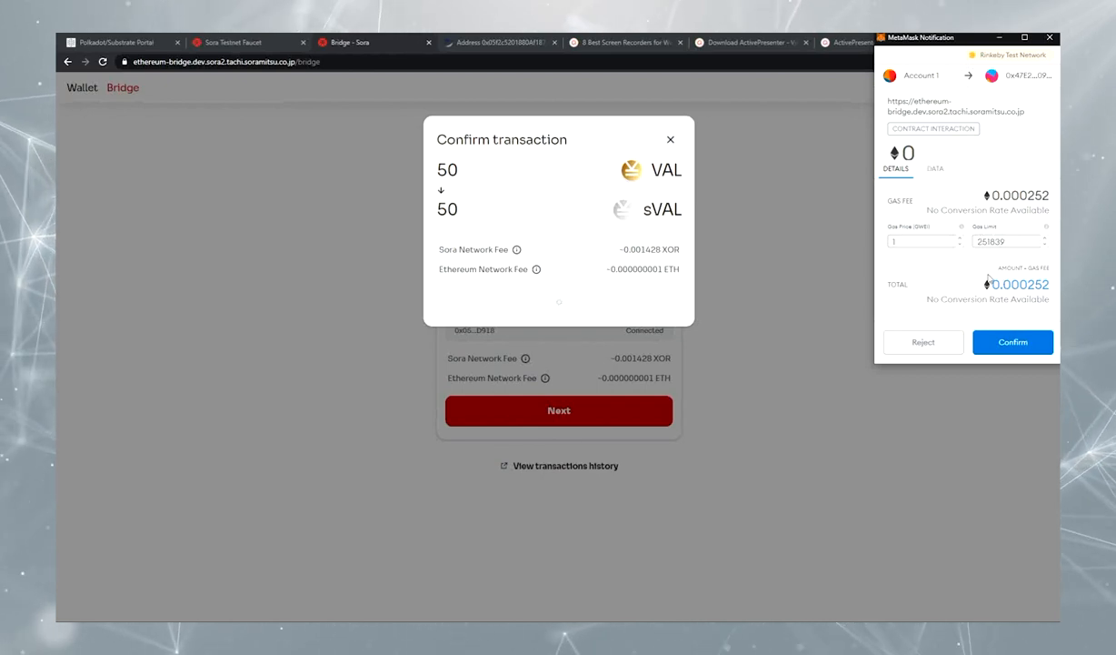
Step: Approve the MetaMask Ethereum transaction request for the 50 VAL bridge transfer
left_click(1013, 342)
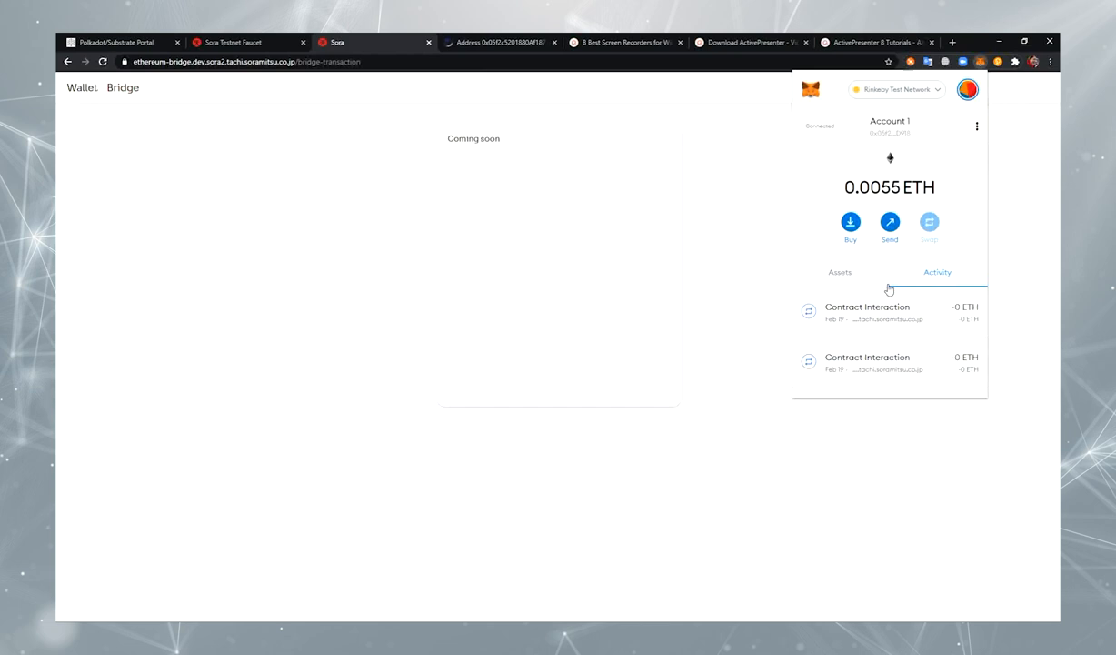
Step: View the latest MetaMask contract interaction and copy the sending account's address
left_click(865, 305)
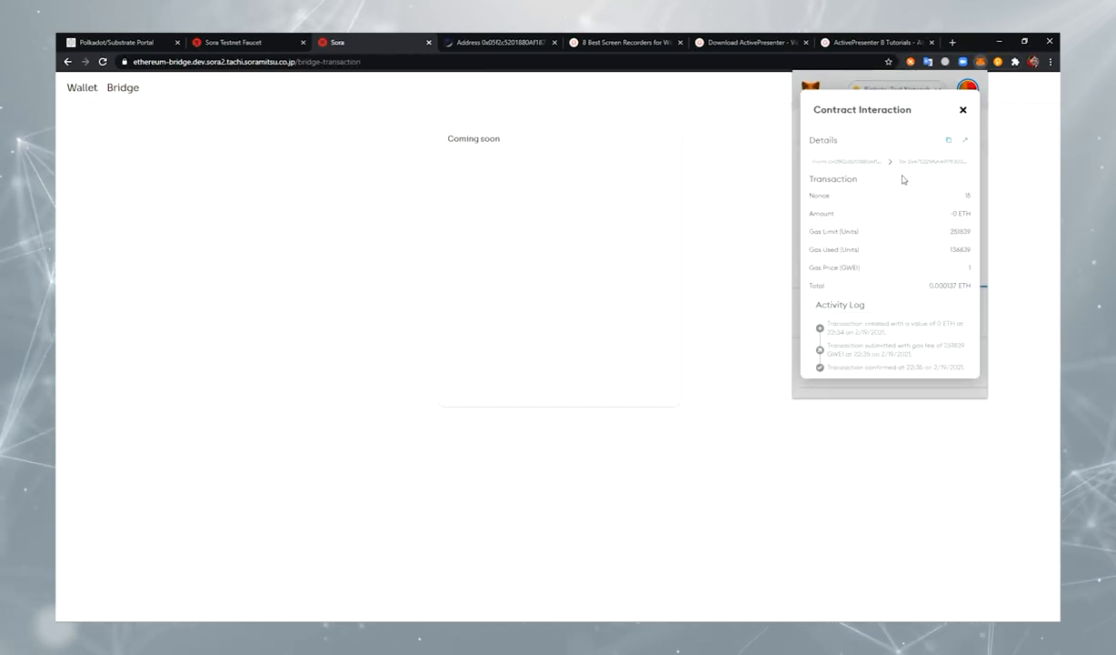
mouse_move(934, 173)
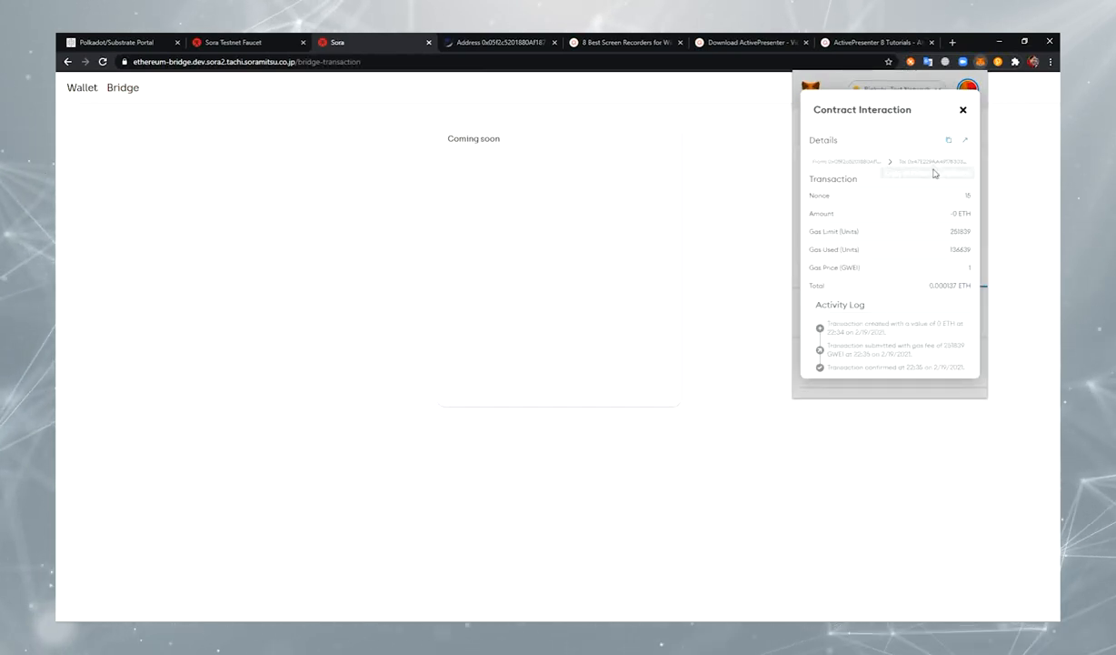
mouse_move(851, 160)
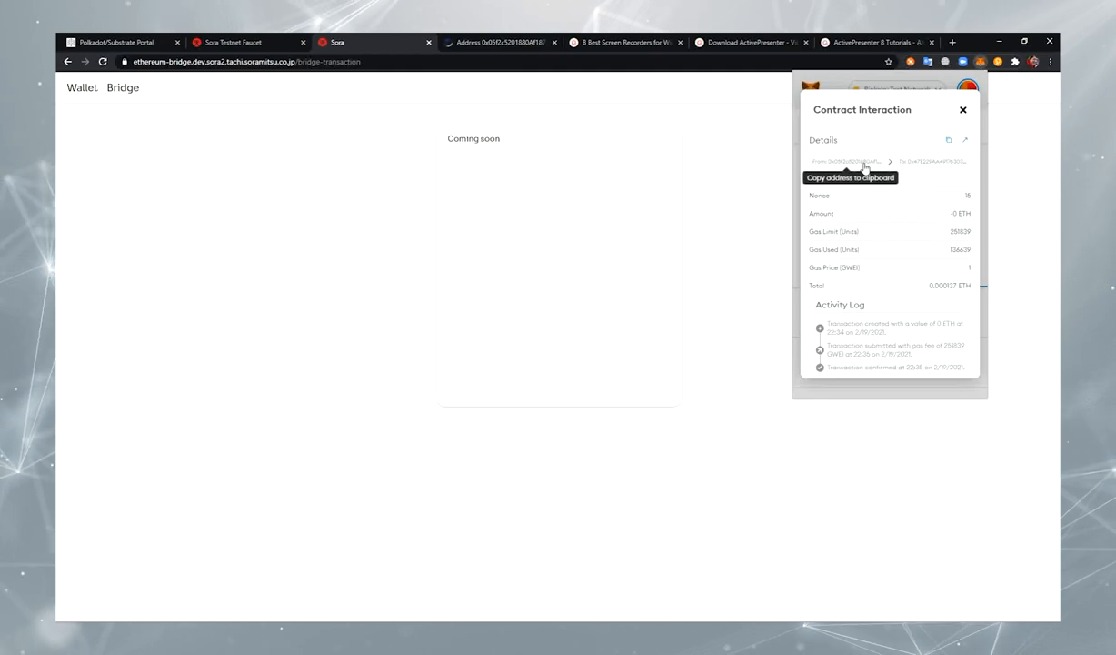
left_click(498, 42)
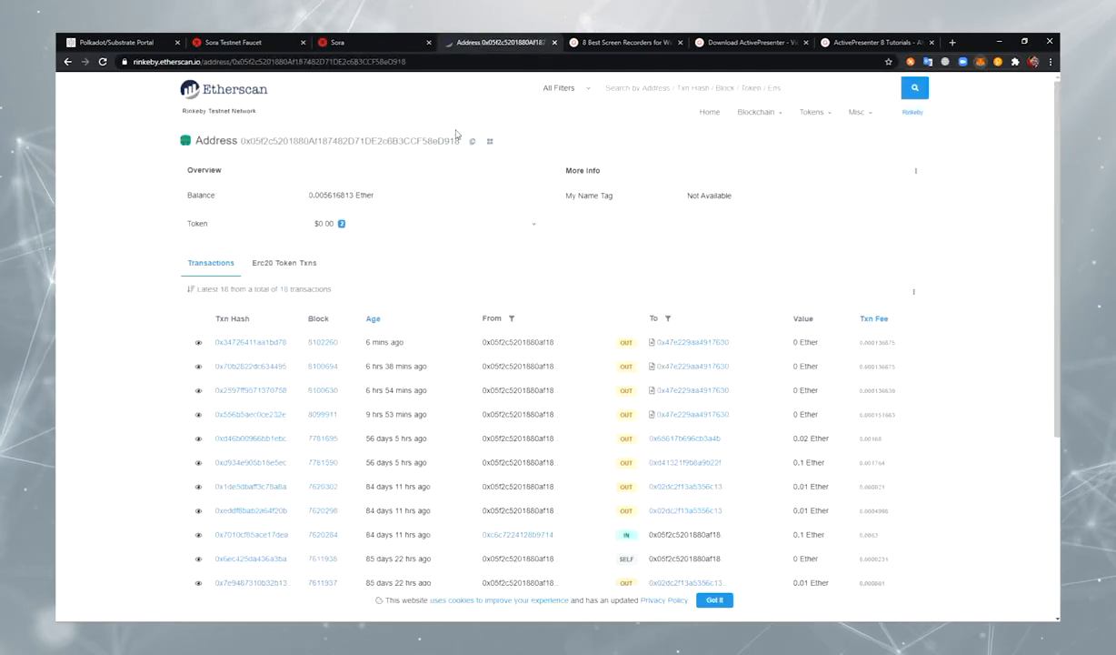
Step: Reload the Rinkeby address page, view the newest transaction's details and its transferred VAL token
left_click(746, 87)
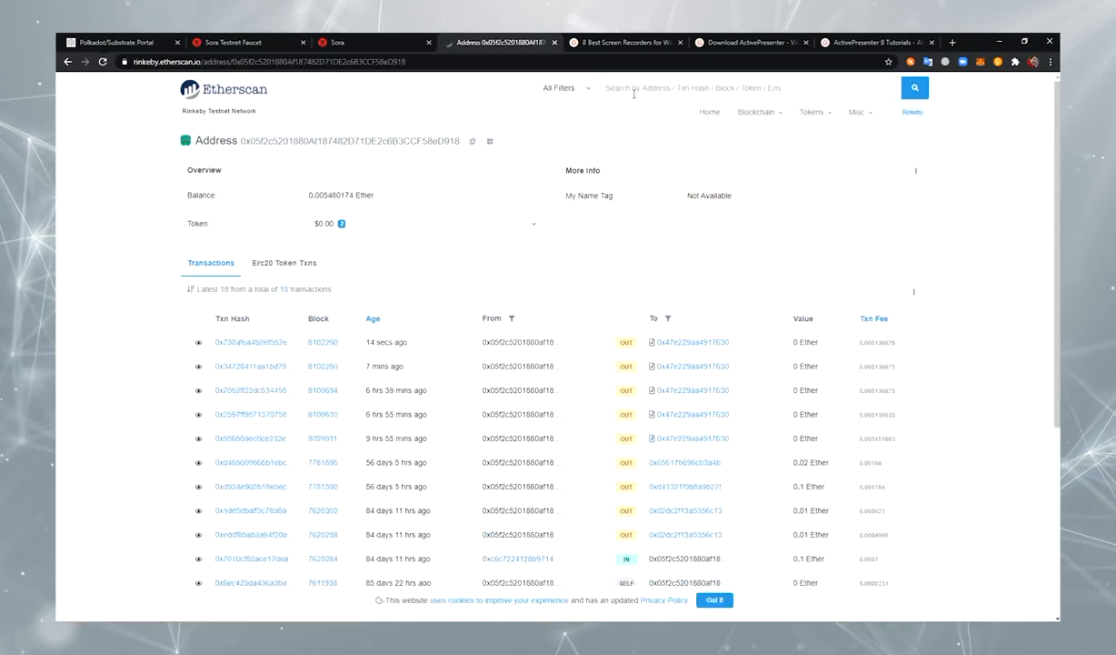
mouse_move(385, 341)
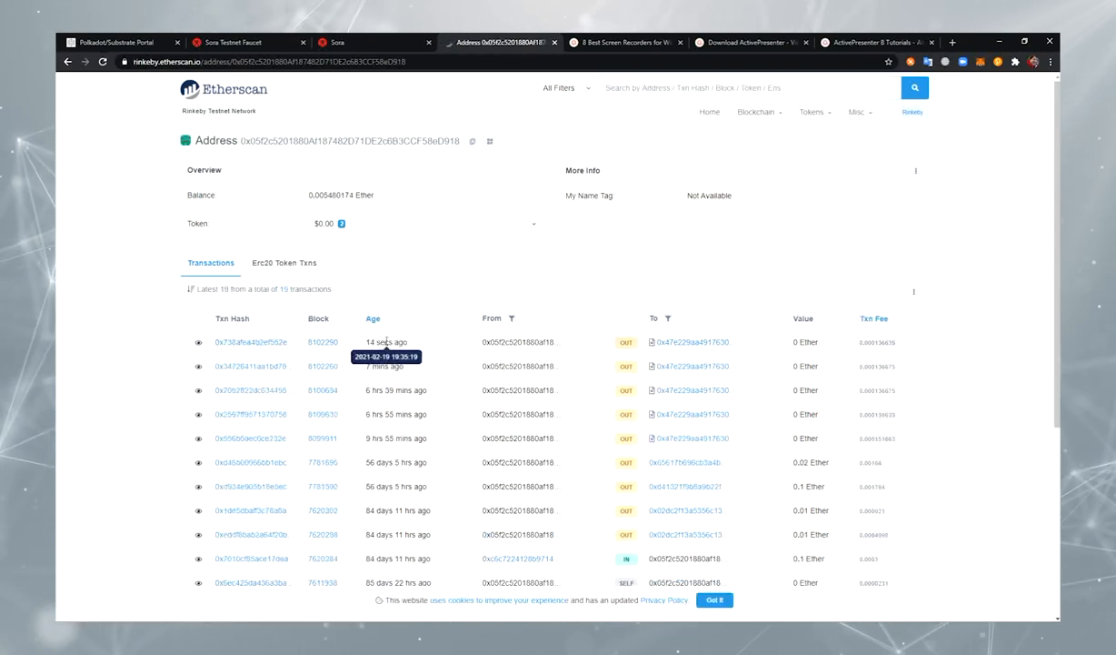
left_click(251, 342)
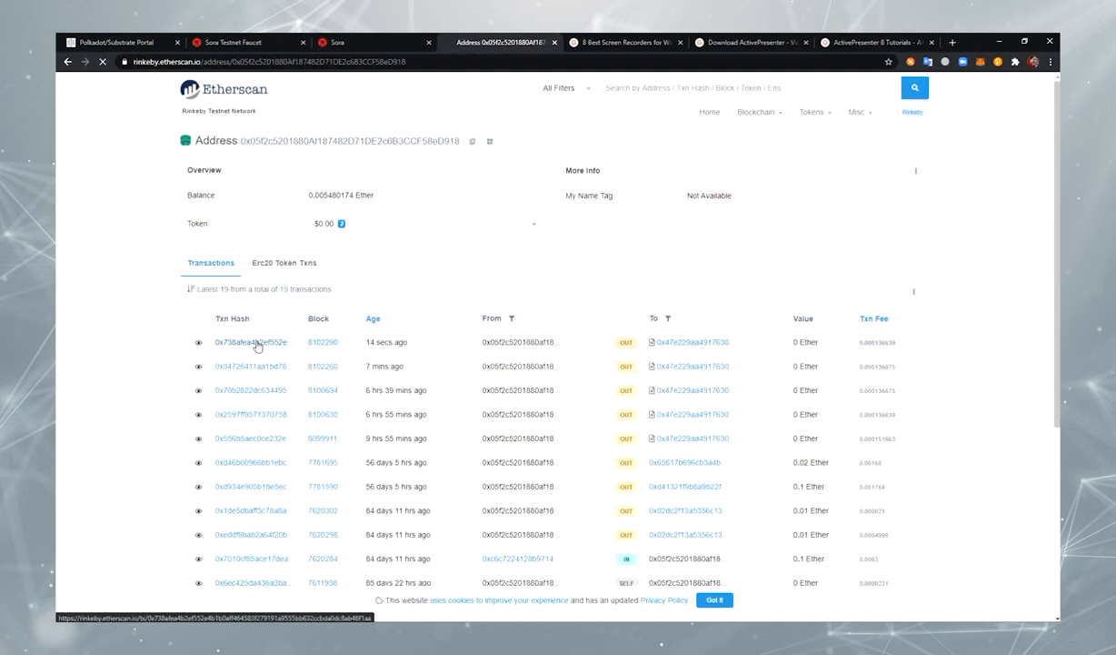
left_click(251, 342)
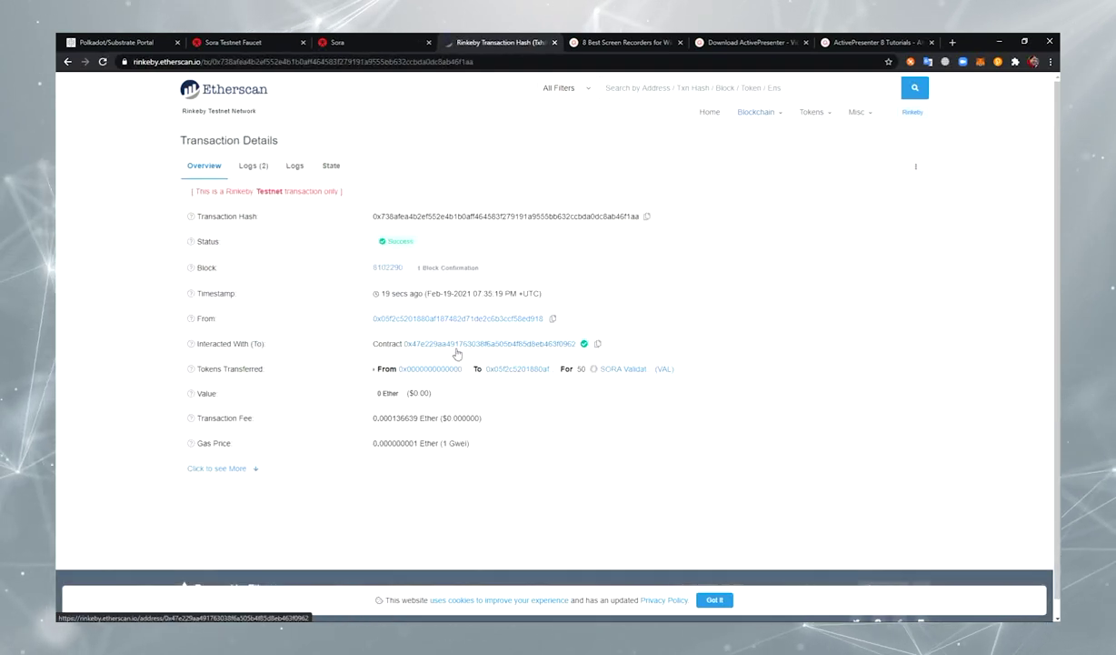
mouse_move(320, 267)
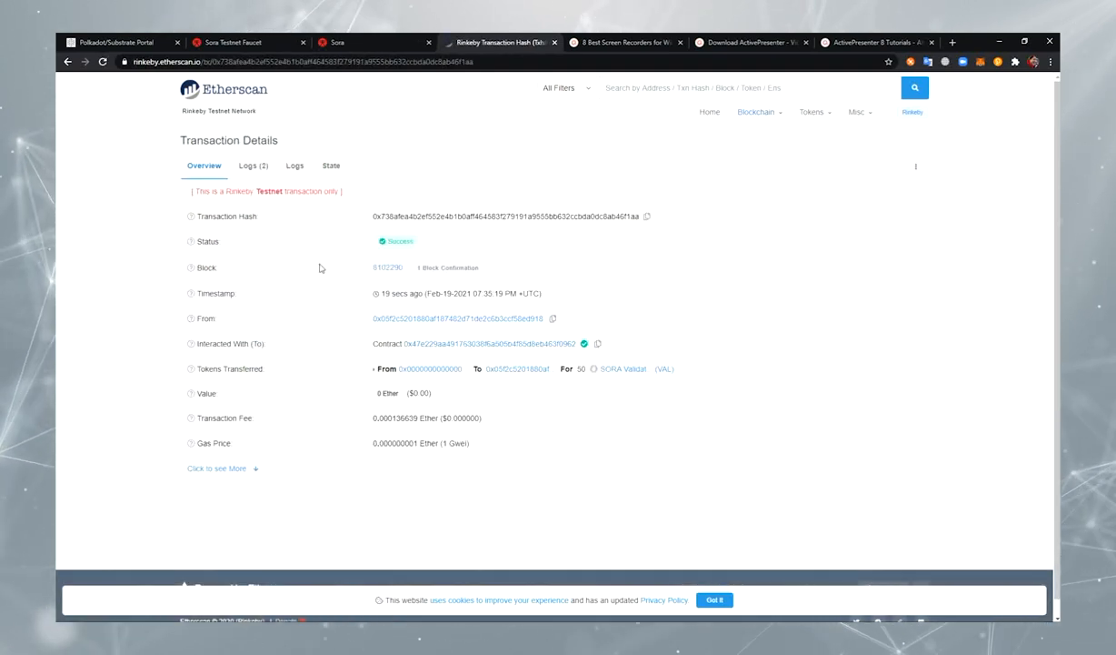
mouse_move(427, 367)
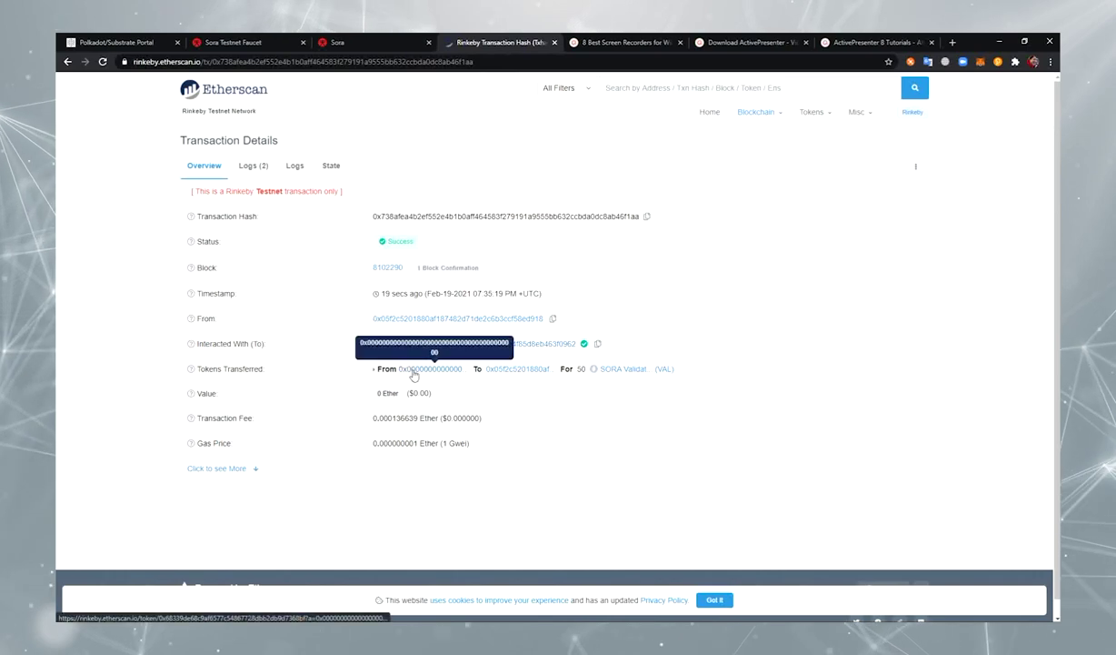
left_click(518, 367)
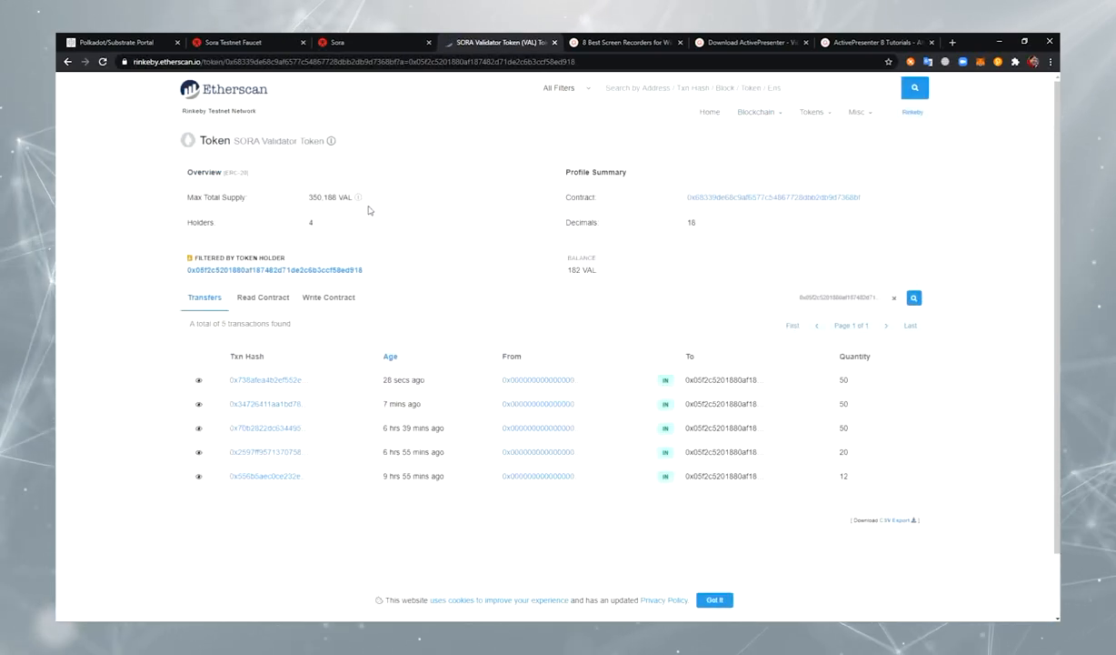
mouse_move(502, 362)
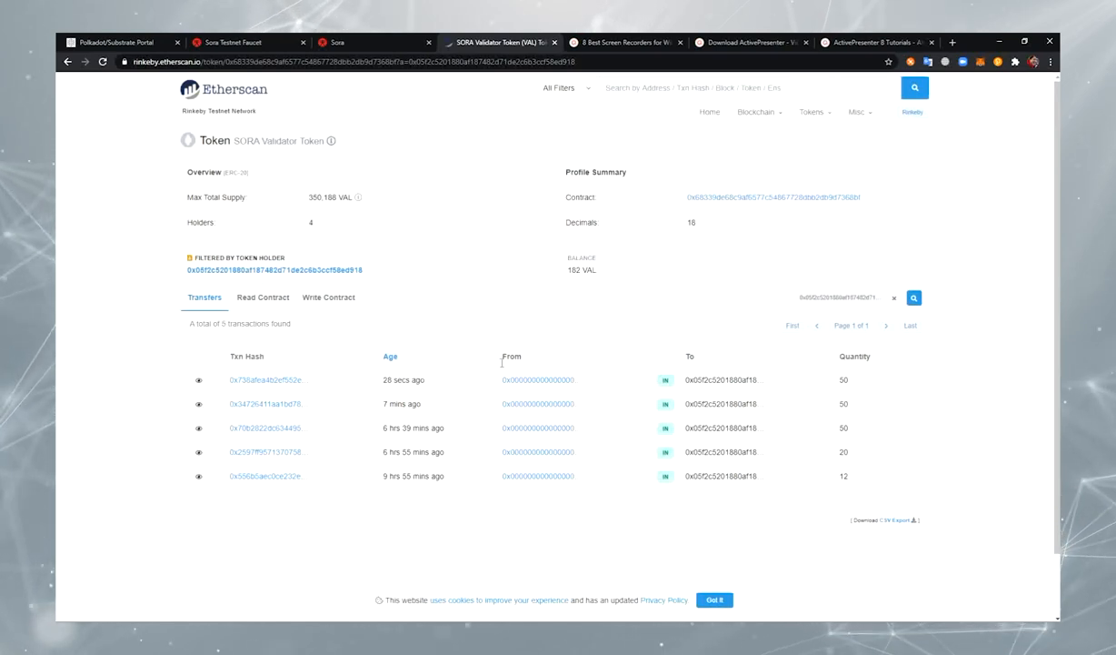
Step: Check the 182 VAL balance on Etherscan against MetaMask's assets, then return to the Sora tab
double_click(582, 269)
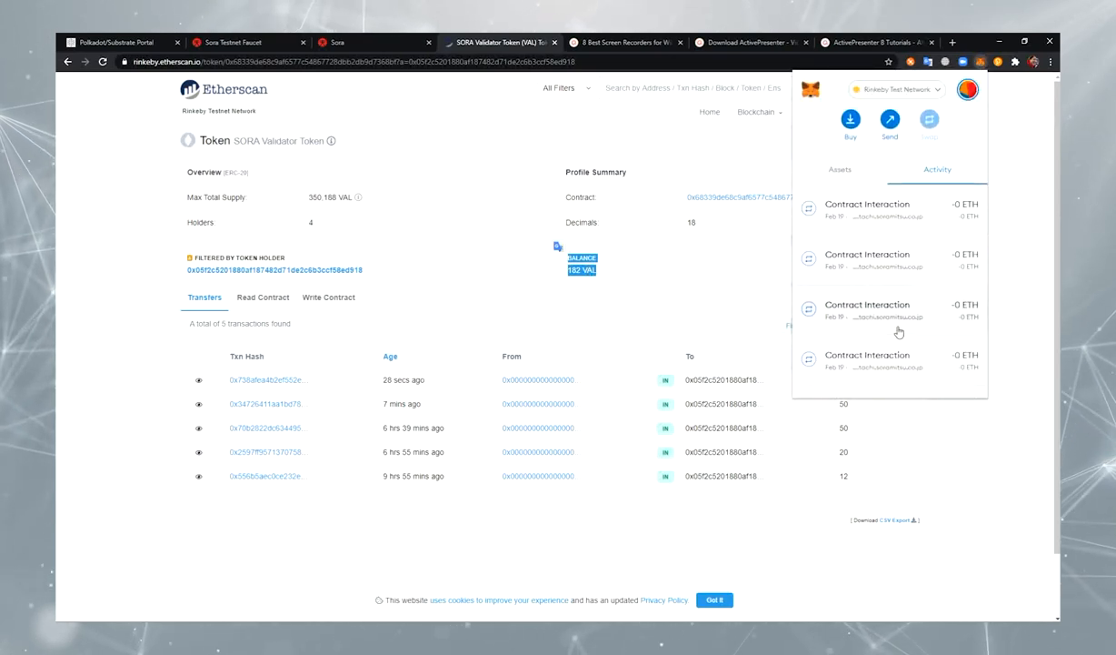
left_click(840, 170)
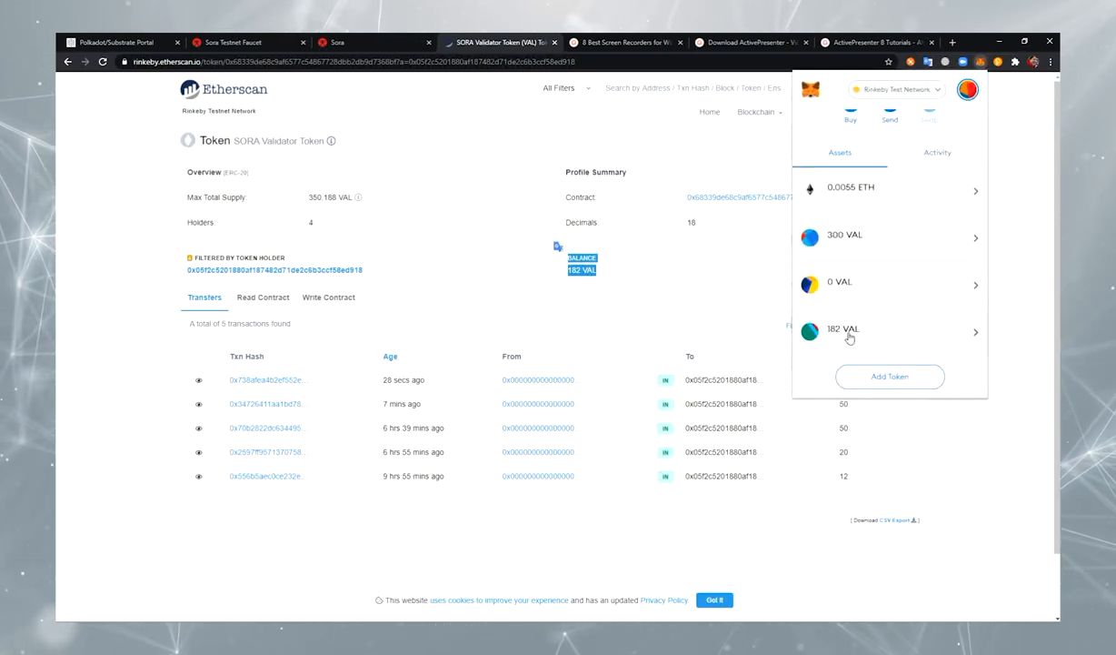
left_click(627, 270)
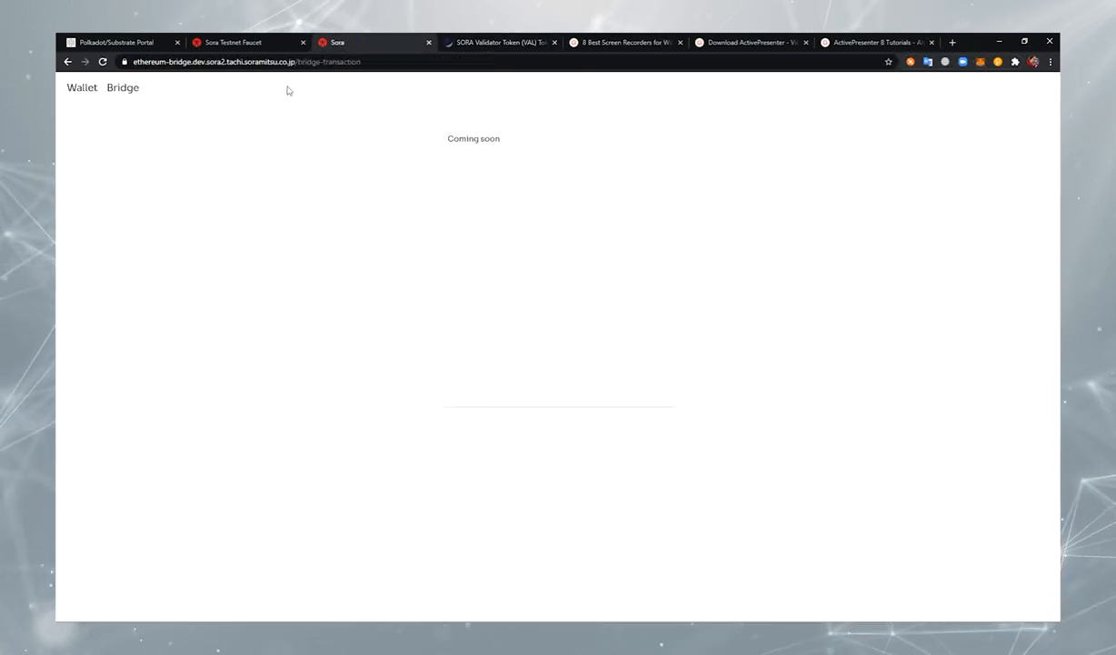
Step: View the Bridge test wallet overview showing 50 VAL and 99.998572 XOR, highlighting the balances
left_click(82, 87)
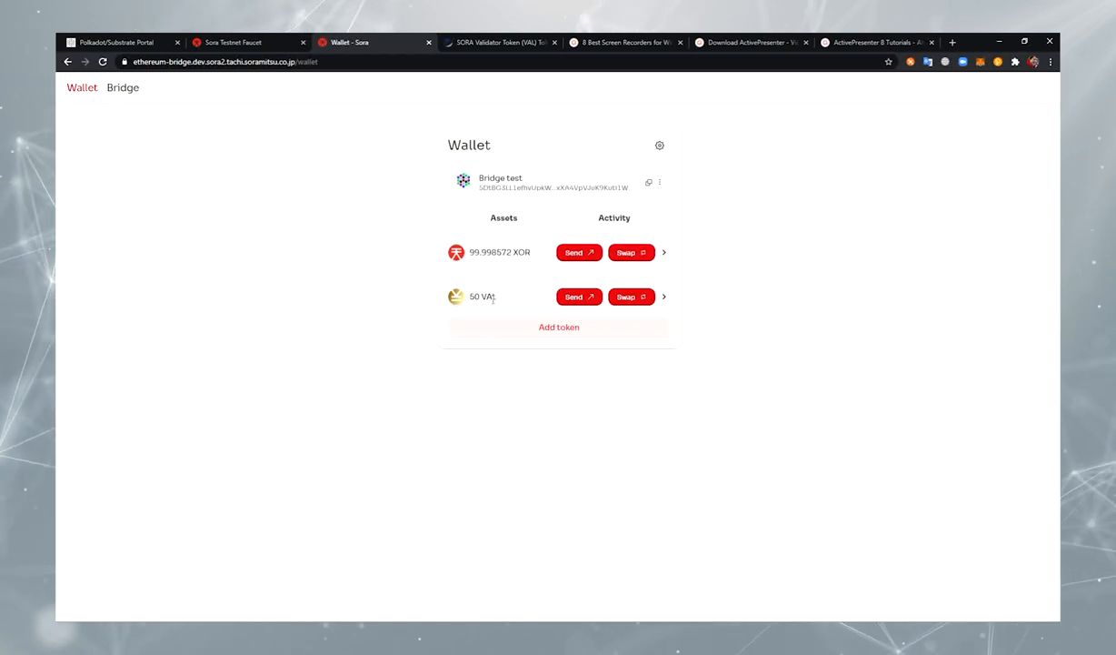
double_click(484, 295)
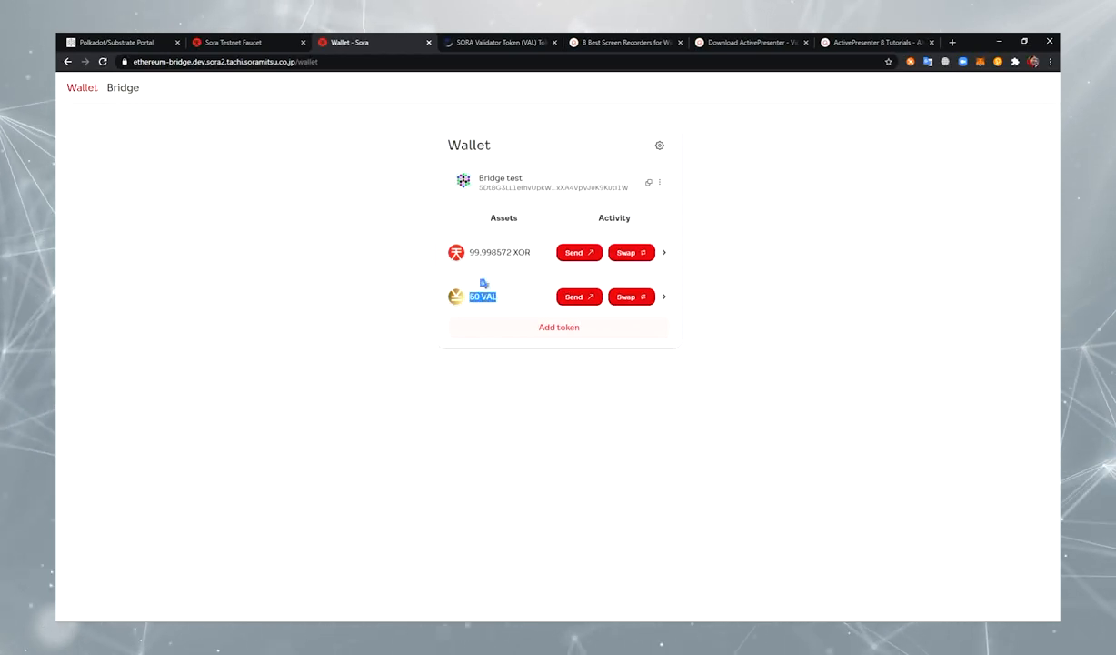
double_click(491, 251)
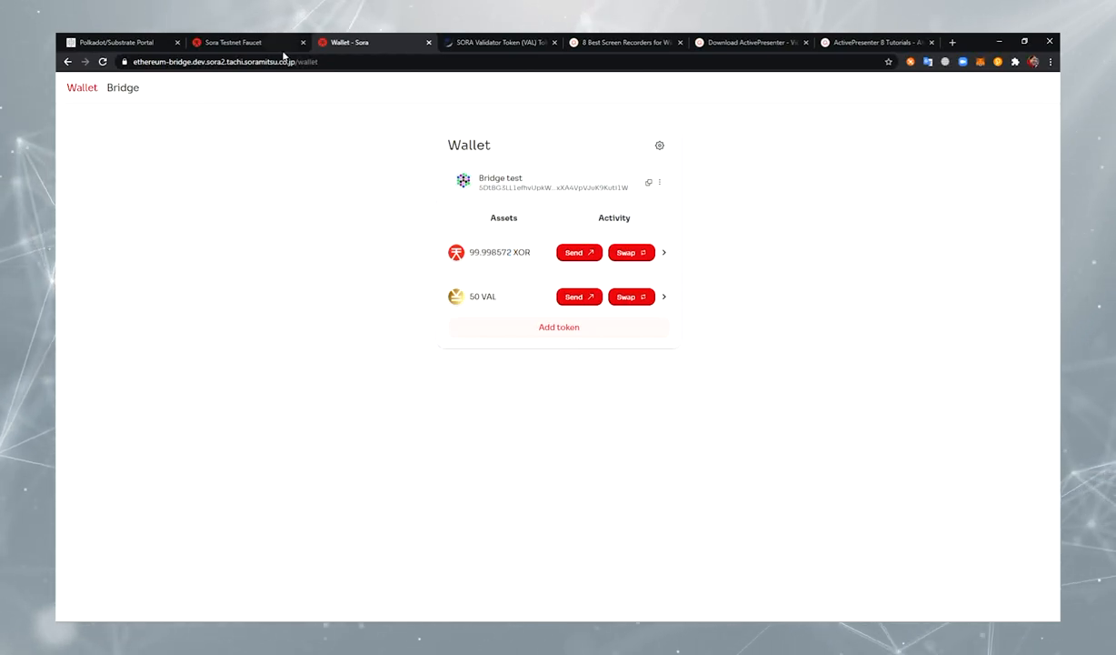
mouse_move(280, 341)
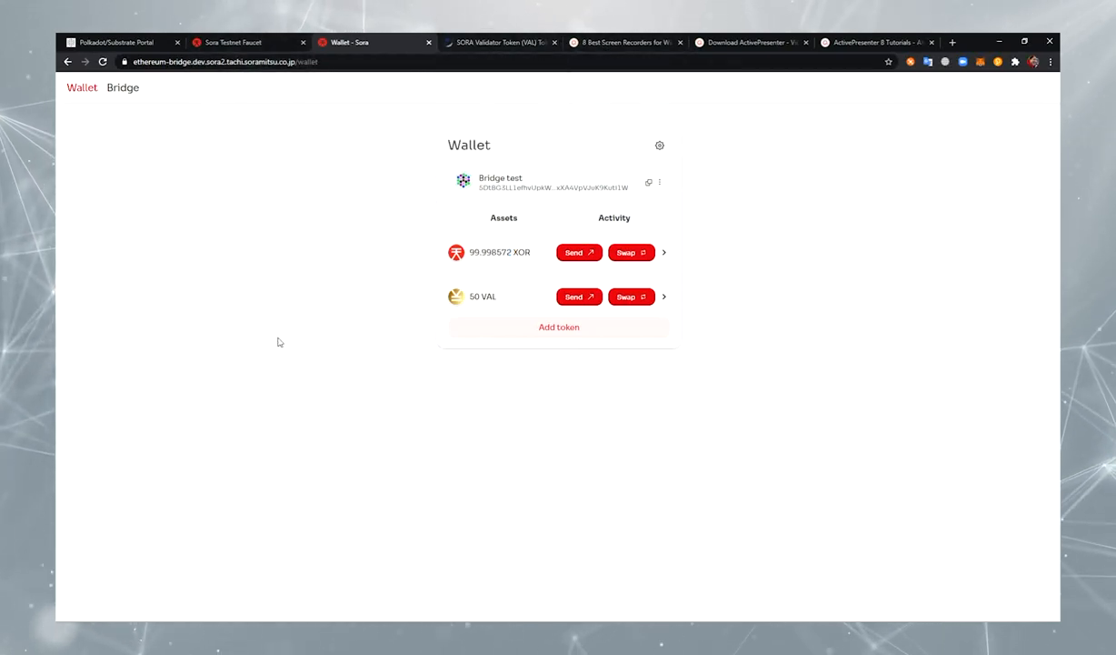